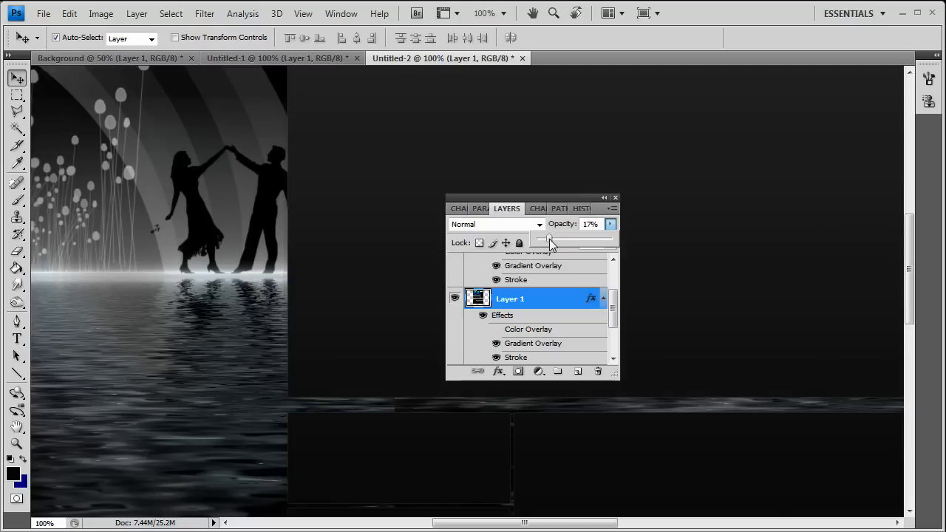
- Raise Layer 1's opacity to 50% with the Opacity slider
drag(550, 241, 568, 242)
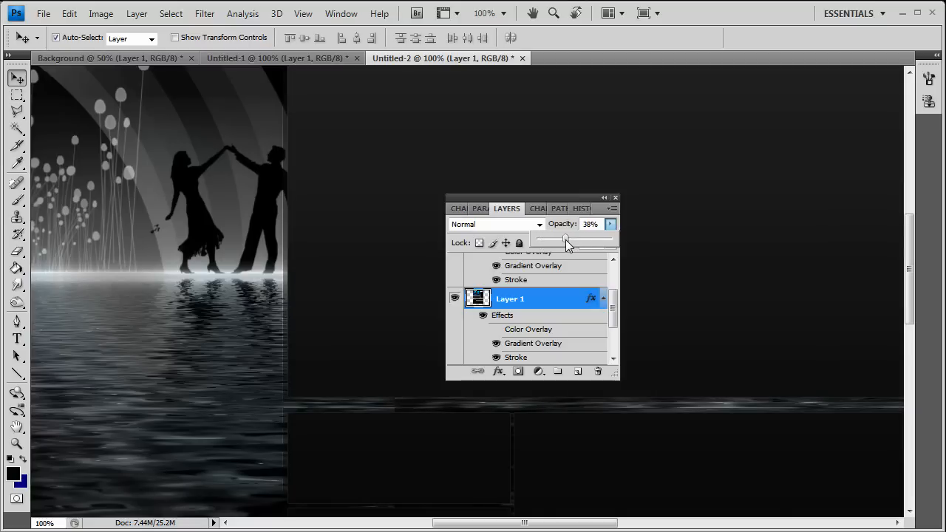
drag(566, 242, 576, 241)
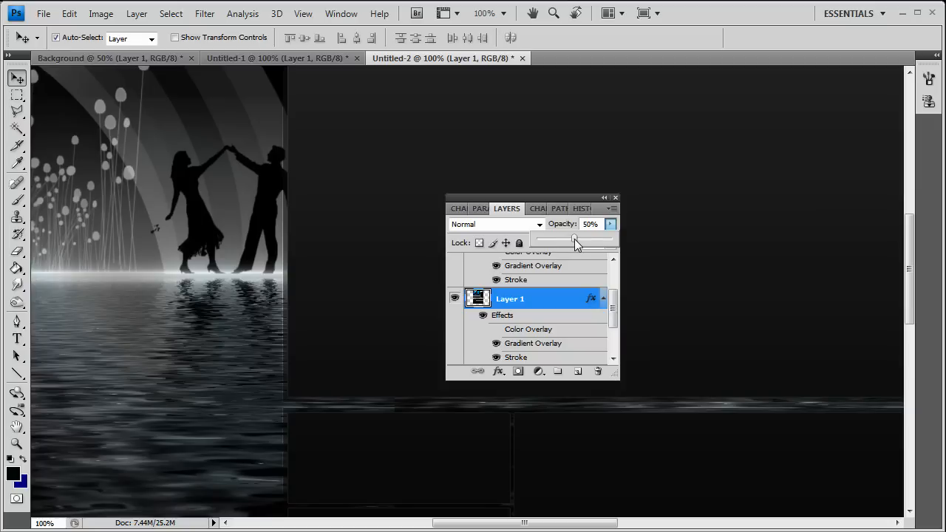
drag(575, 241, 582, 241)
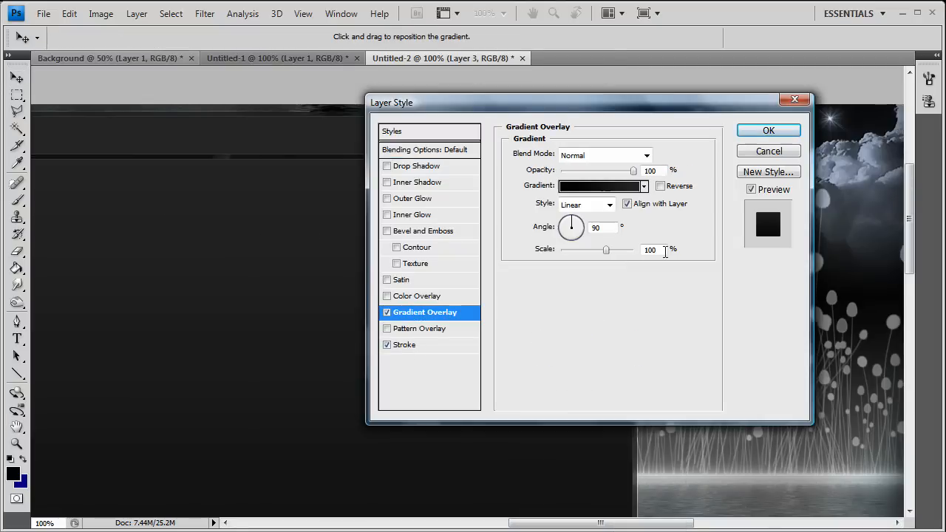
- Set the gradient overlay's end stop to near-black grey #1c1c1c sampled from the image
click(598, 186)
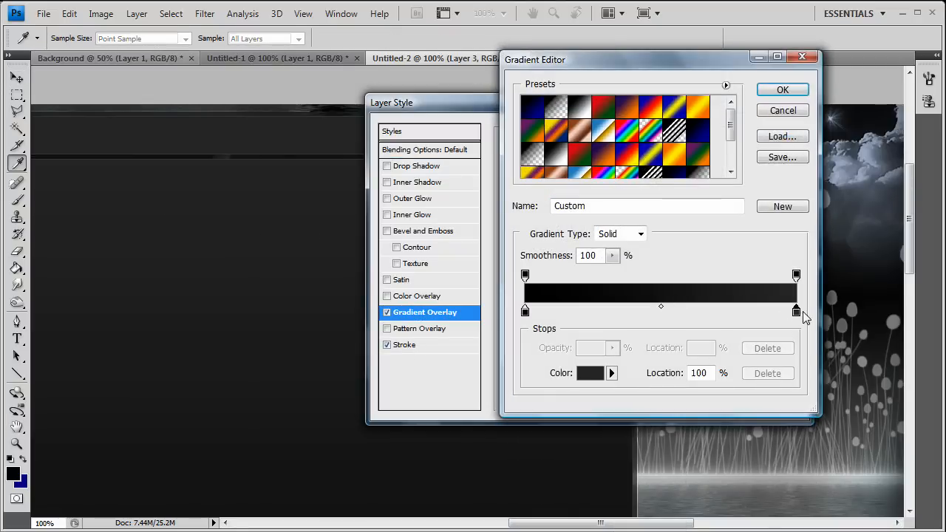
click(589, 372)
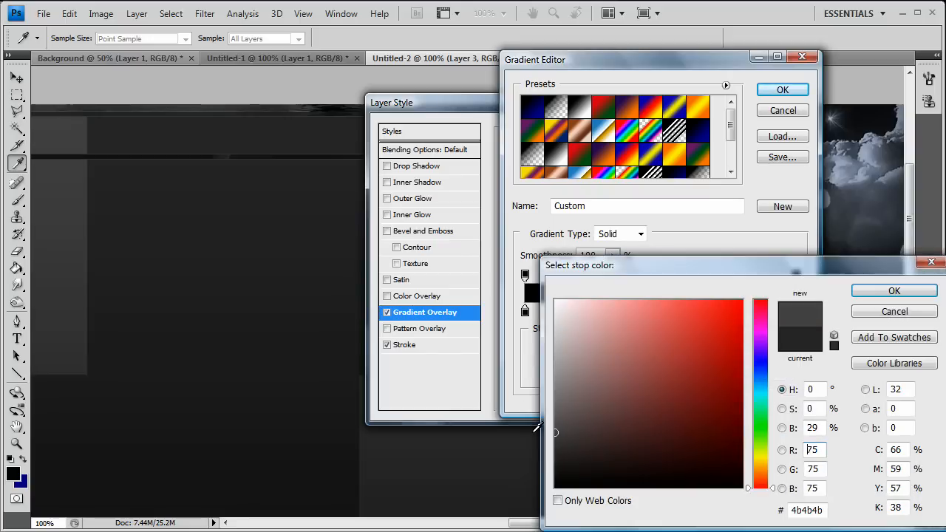
click(563, 463)
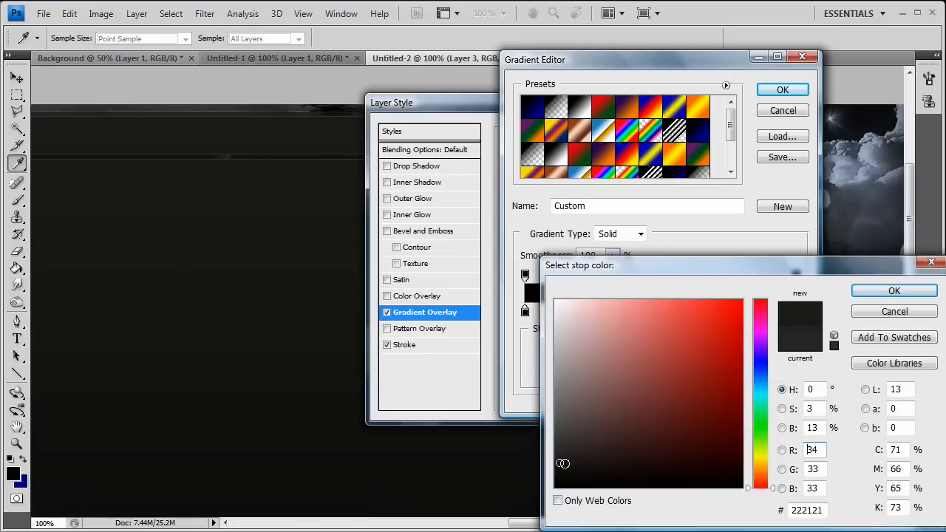
click(560, 458)
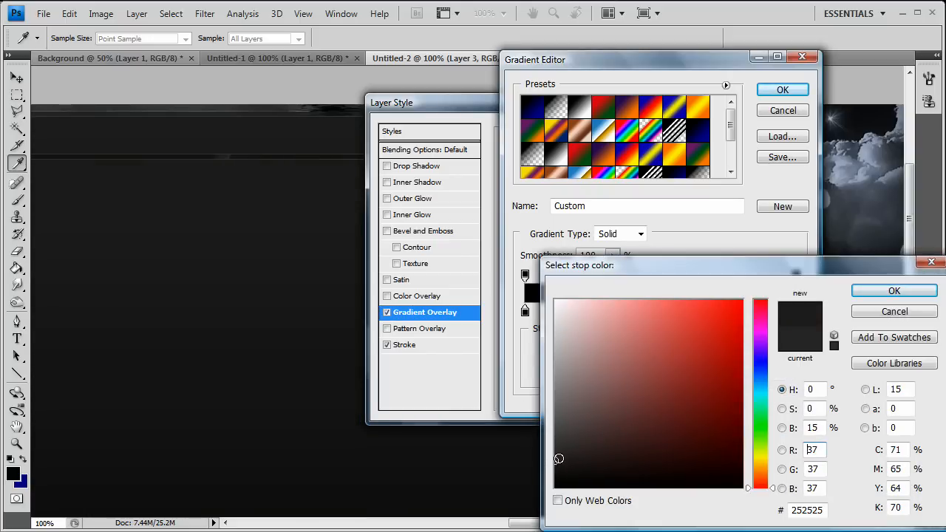
click(747, 377)
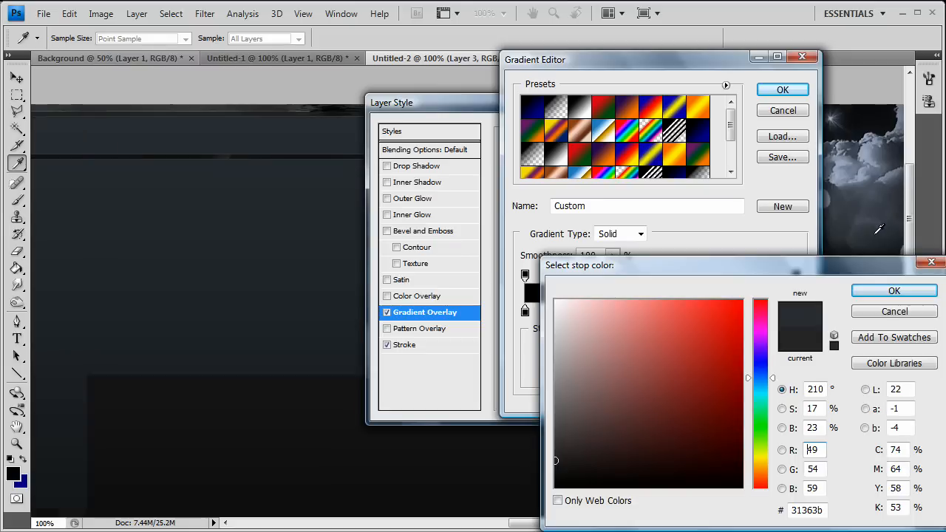
click(586, 444)
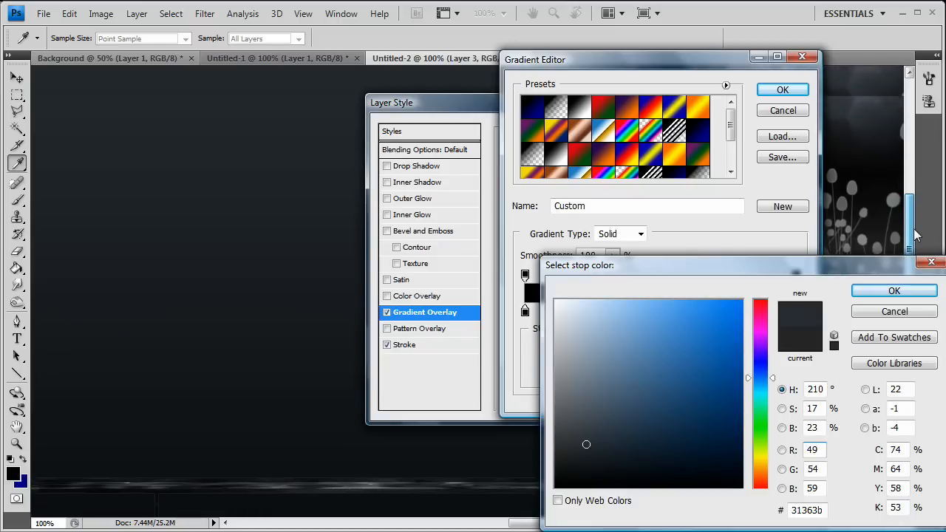
click(761, 487)
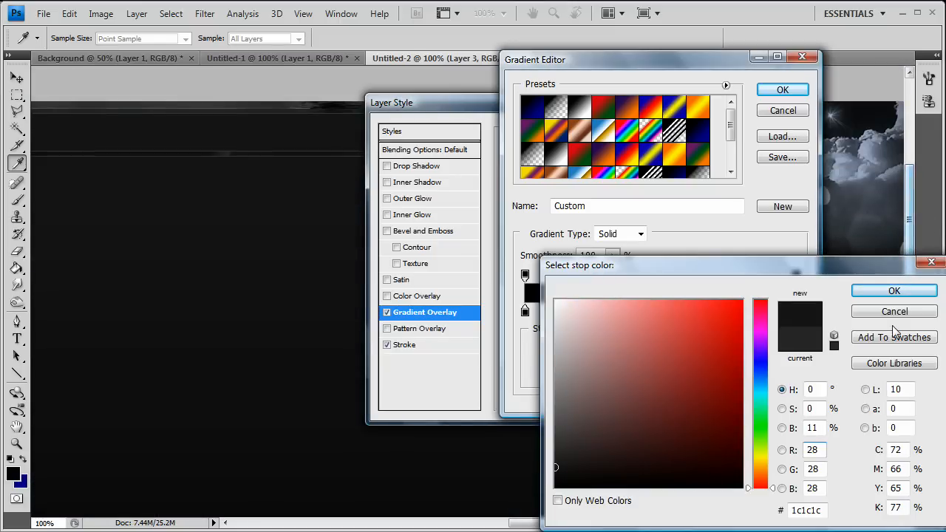
click(893, 290)
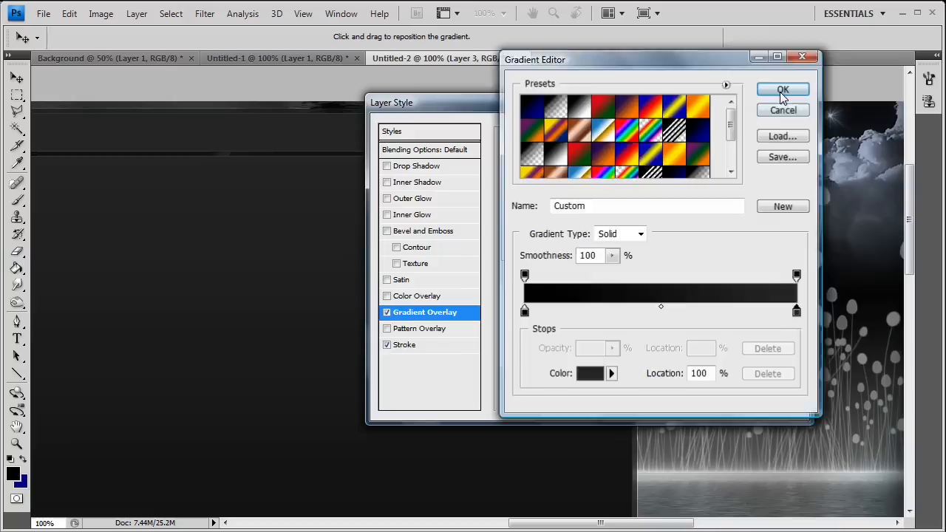
click(782, 90)
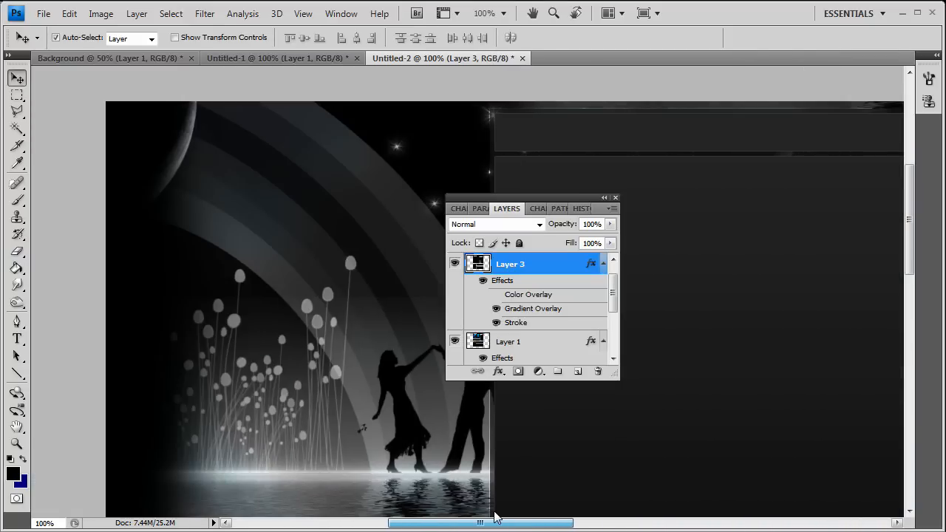
drag(480, 522, 567, 522)
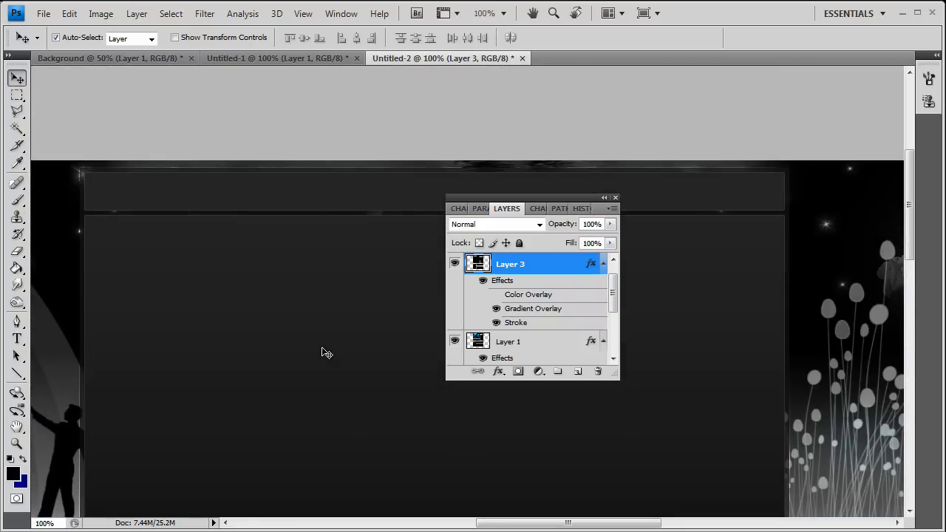
- Save the layout as tutoriallayout.psd in Photoshop format
click(42, 13)
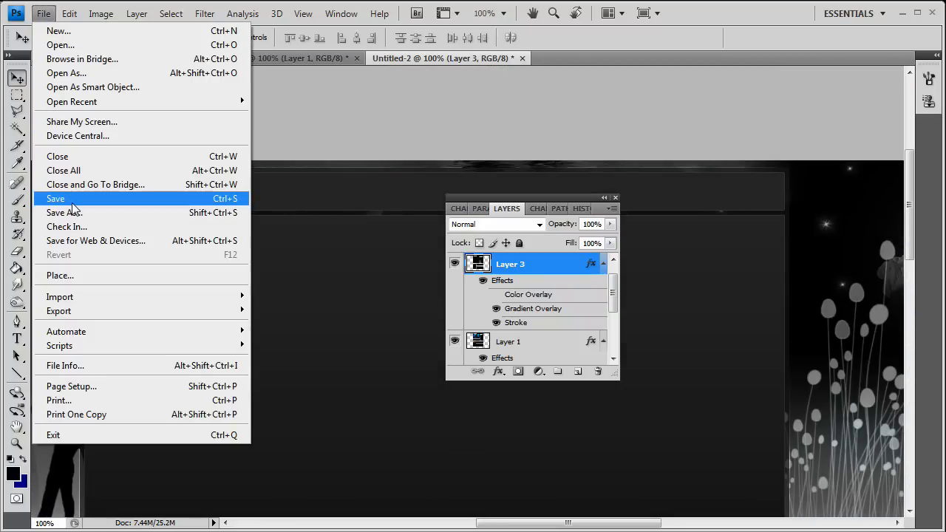
mouse_move(63, 212)
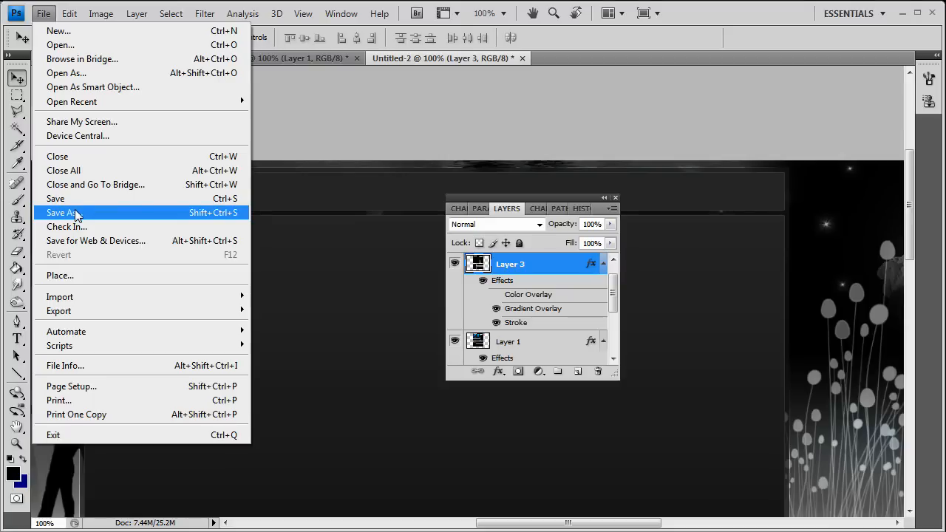
mouse_move(105, 220)
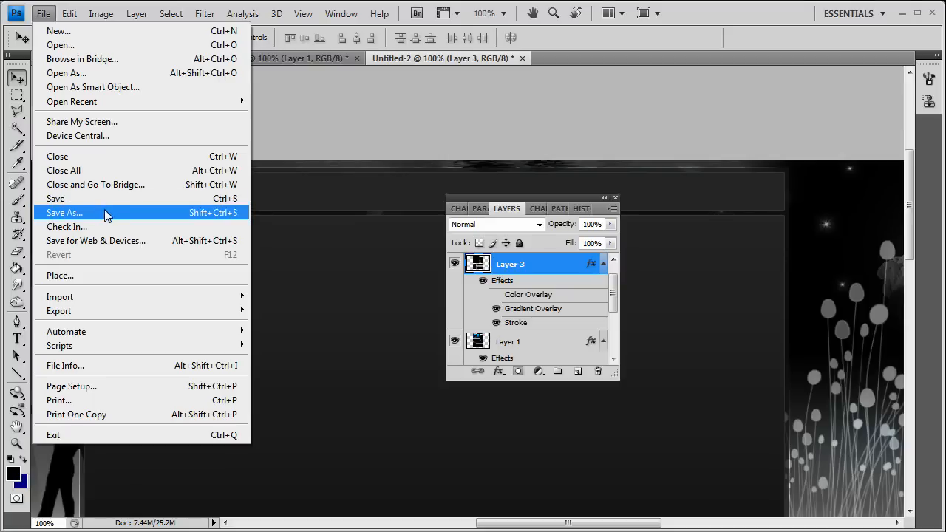
click(64, 212)
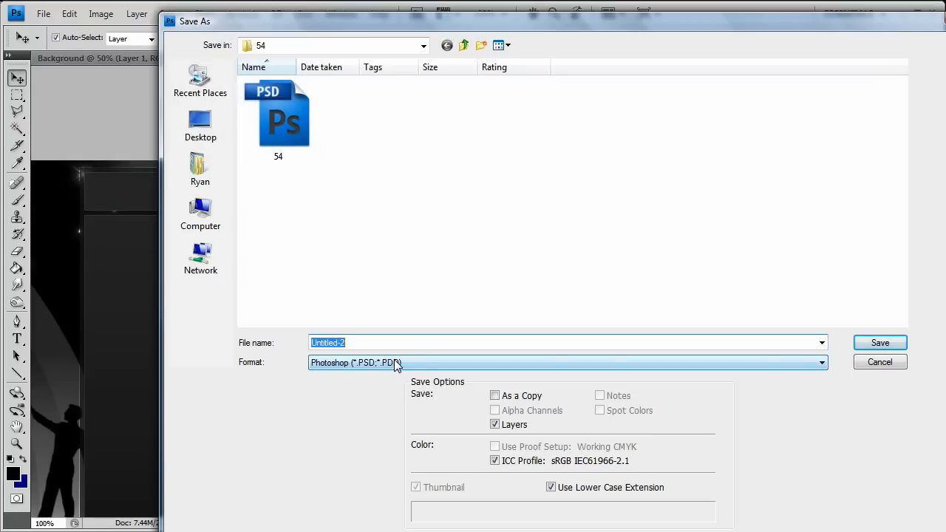
text(tutoriallayout)
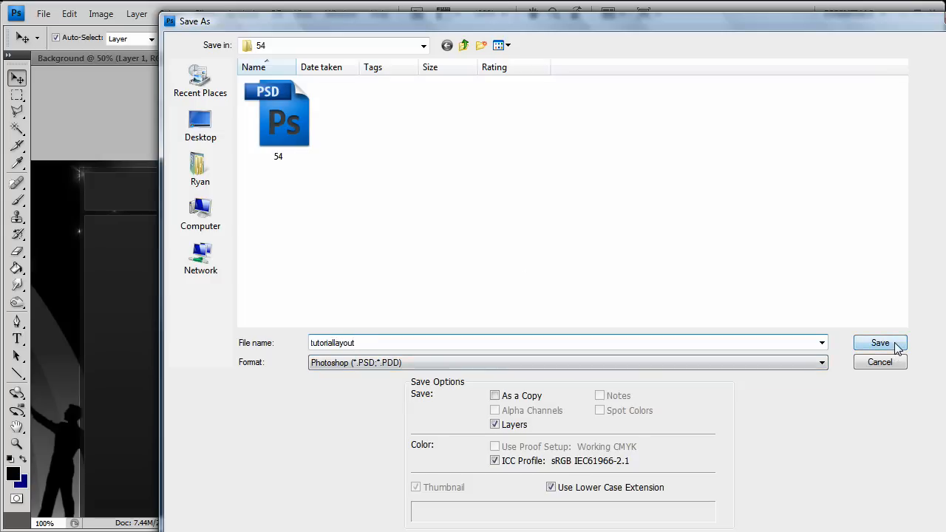
click(879, 342)
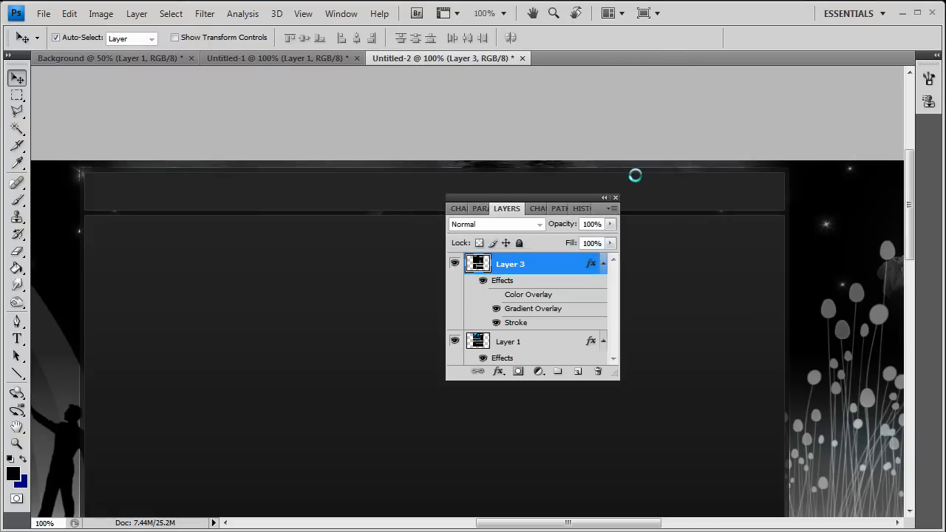
click(43, 13)
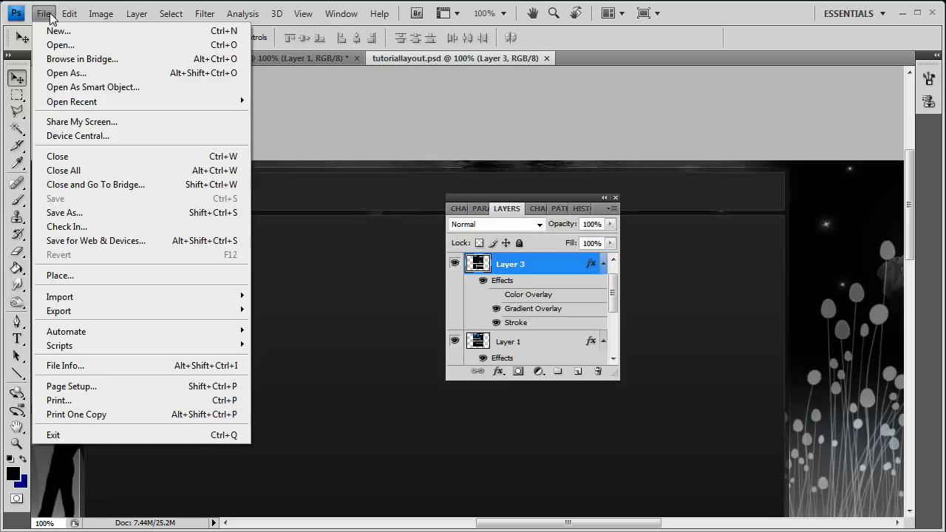
mouse_move(96, 240)
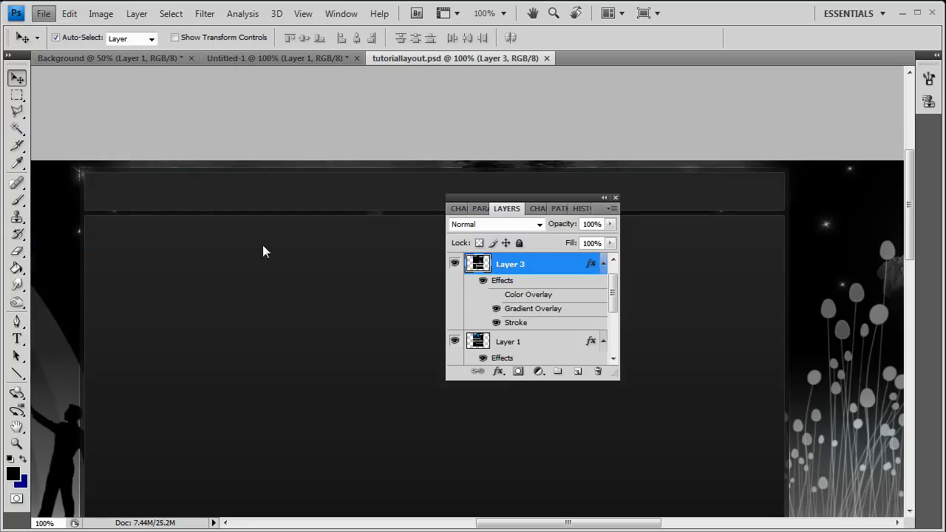
- In Save for Web, raise JPEG quality to about 84 while panning the preview
click(43, 13)
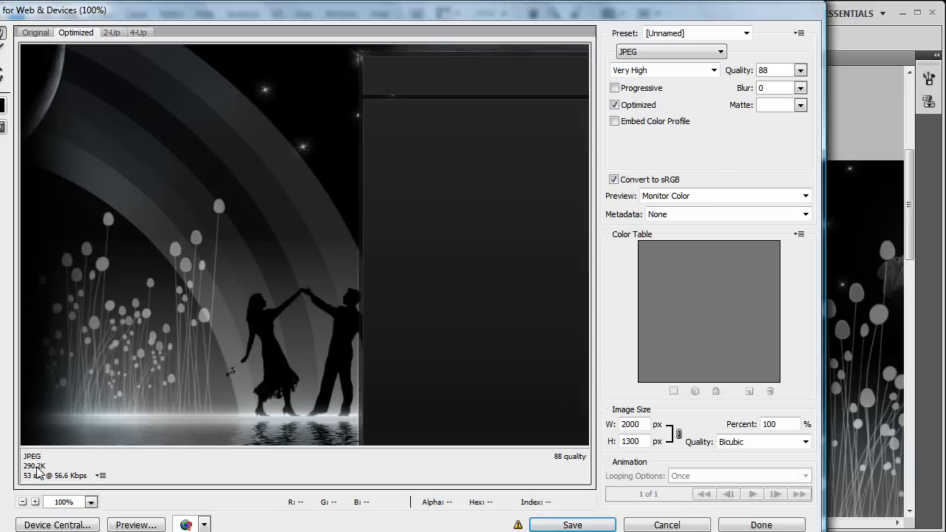
mouse_move(249, 19)
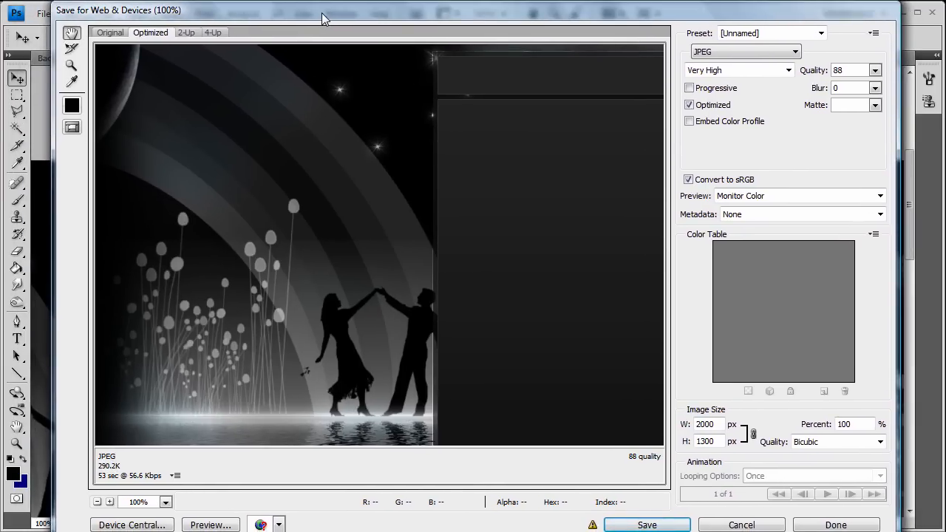
mouse_move(110, 473)
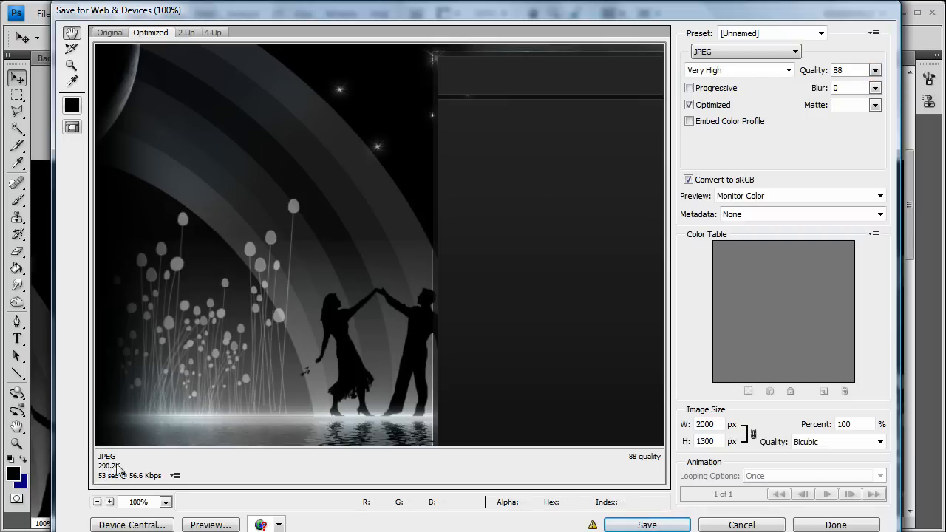
click(874, 69)
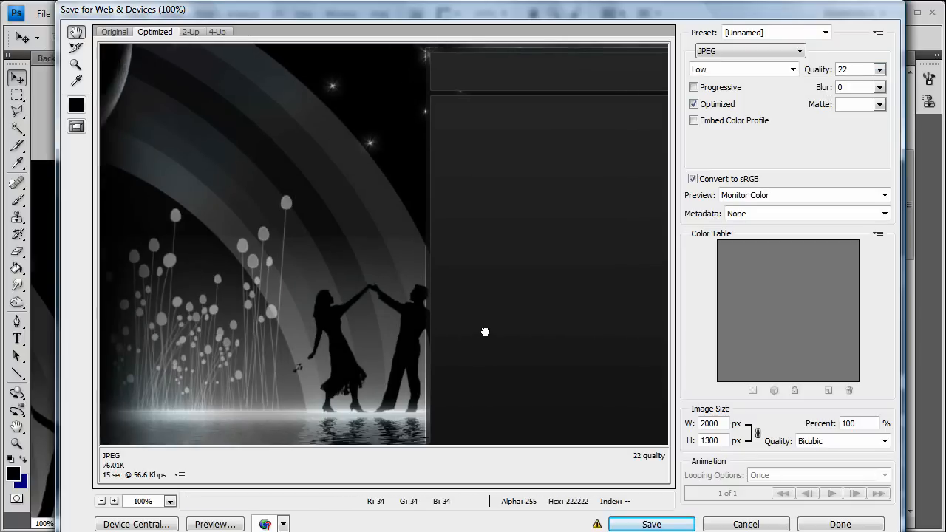
drag(484, 332, 381, 282)
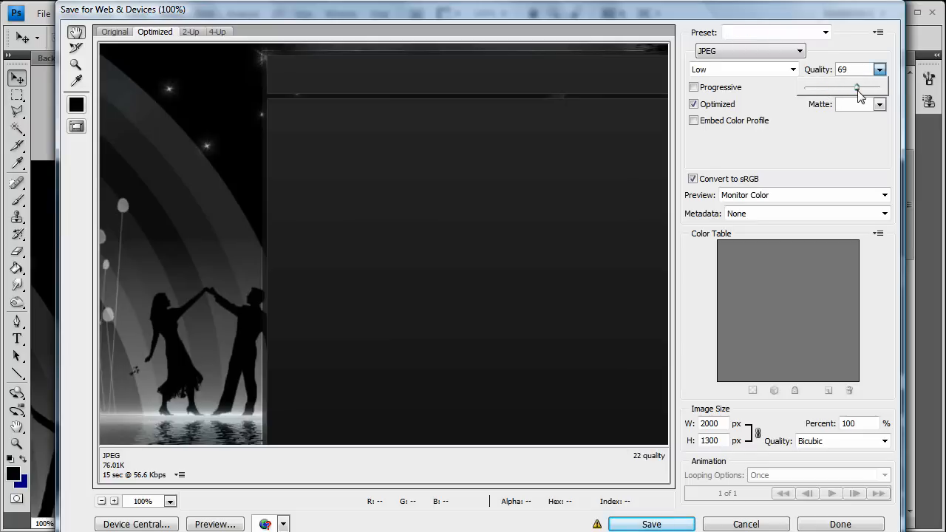
drag(857, 87, 868, 87)
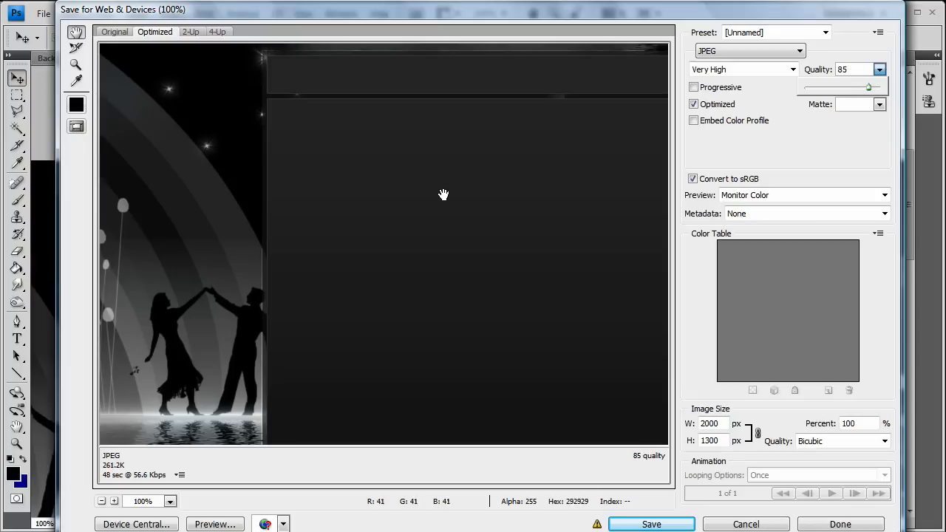
drag(868, 87, 865, 87)
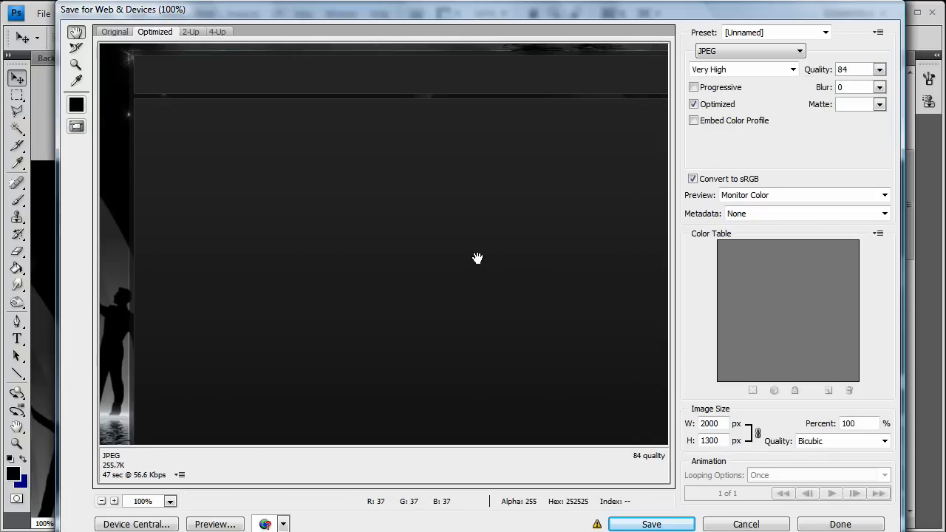
- Save the optimized image as tutoriallayout.jpg in the Tutorials!!!! folder
click(650, 524)
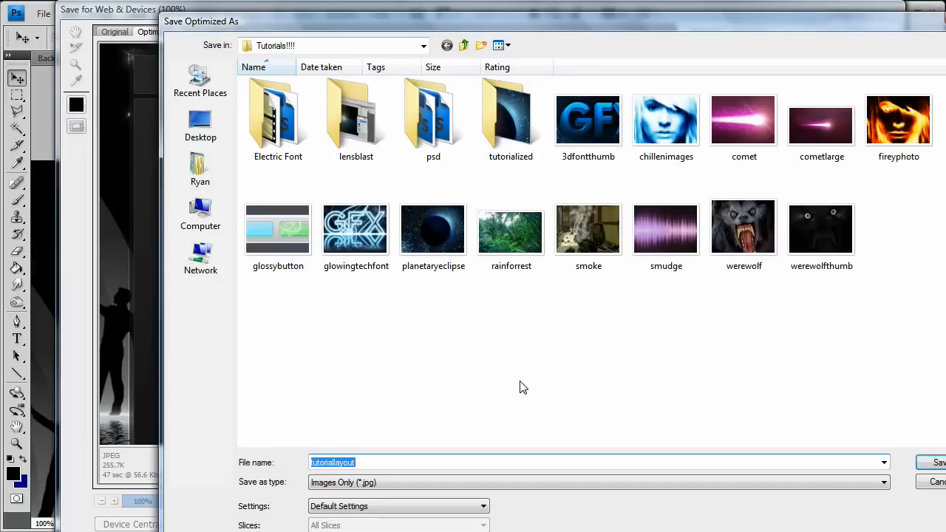
mouse_move(536, 392)
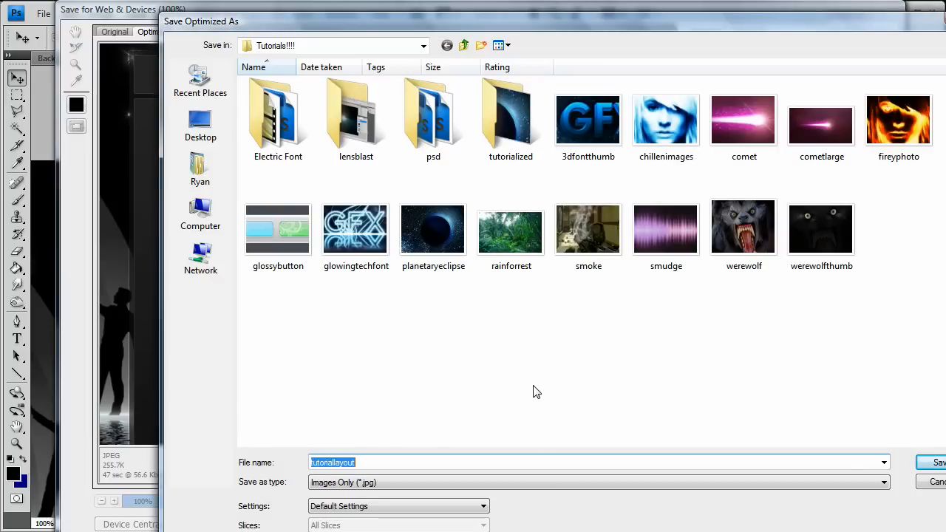
text(tuto)
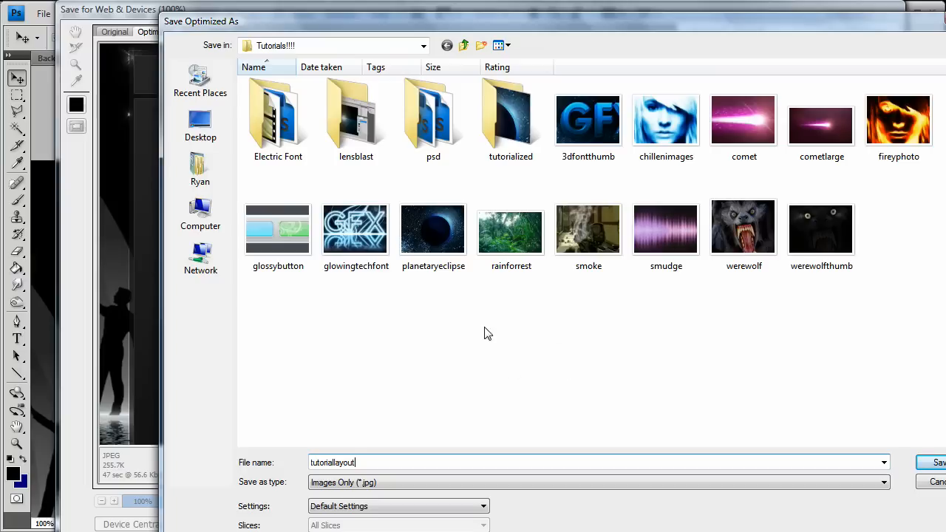
mouse_move(584, 453)
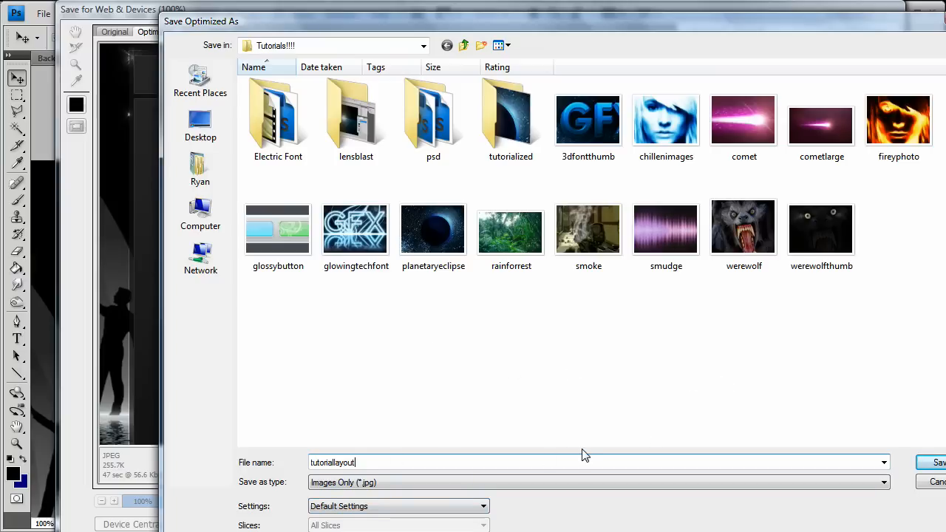
mouse_move(848, 73)
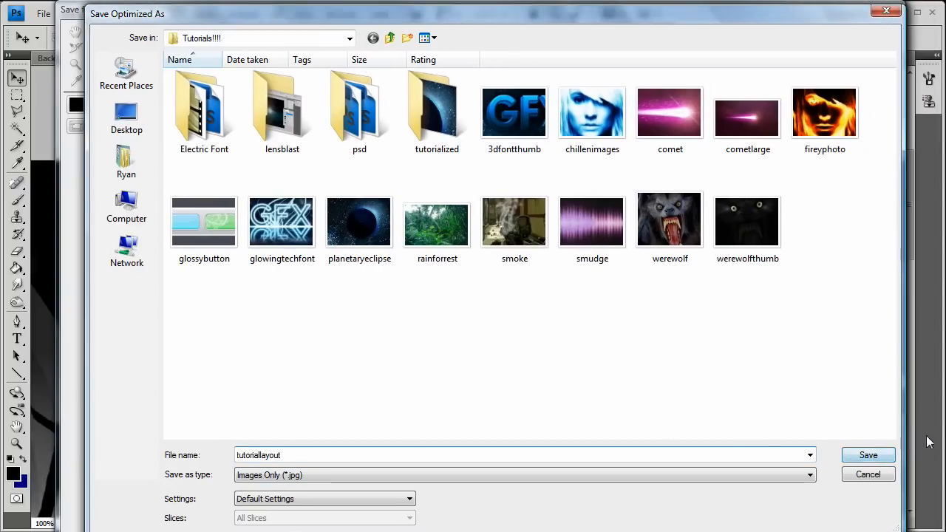
click(868, 455)
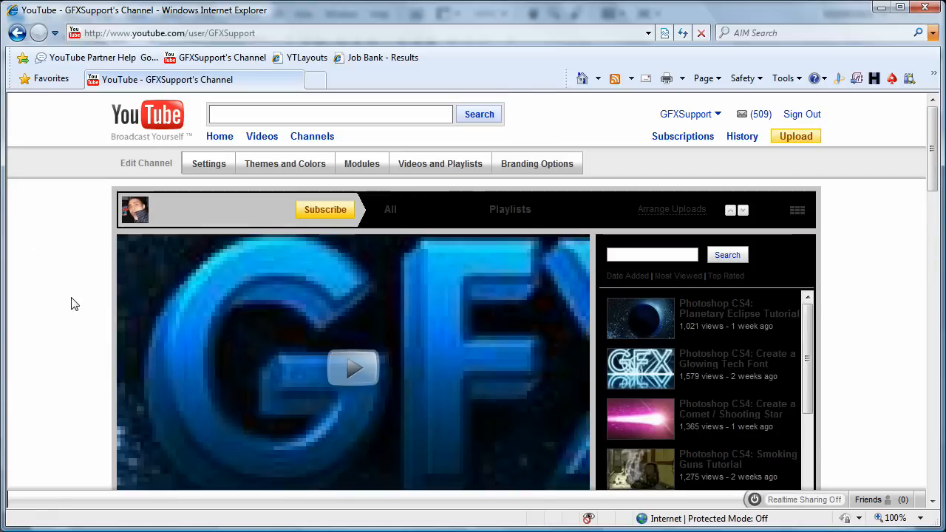
- Upload the saved layout JPEG as the channel's background image and preview it
click(285, 163)
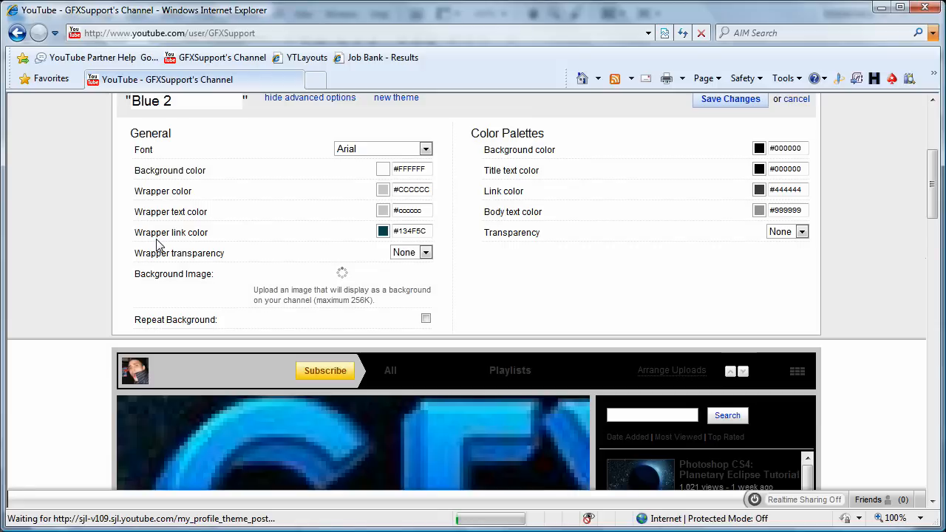
scroll(down, 3)
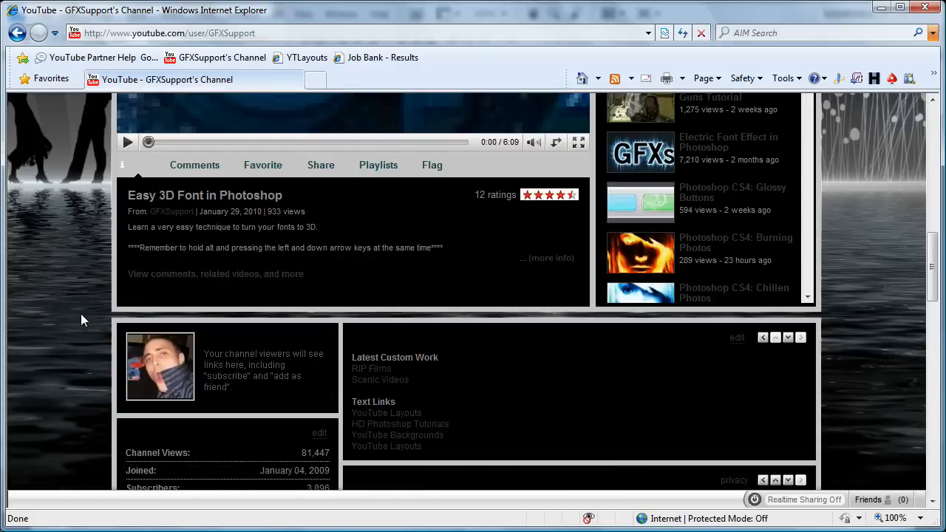
scroll(up, 3)
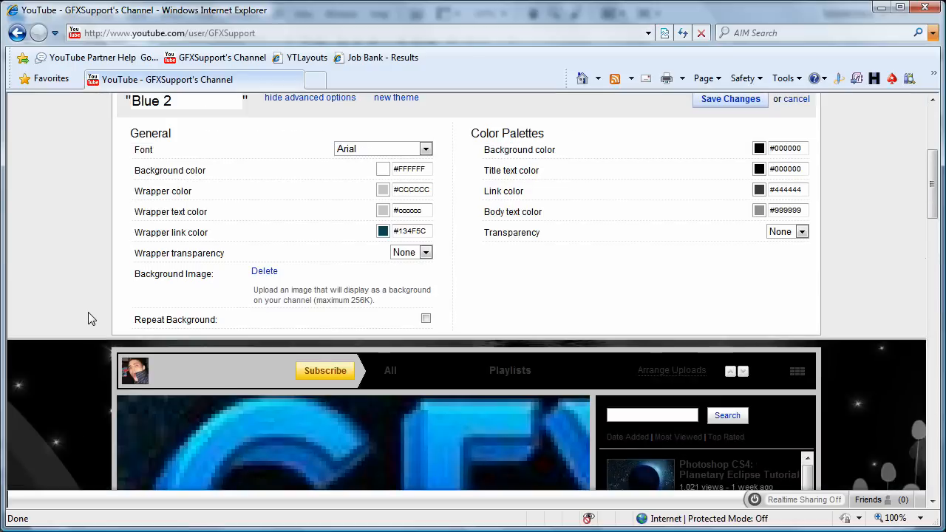
mouse_move(543, 266)
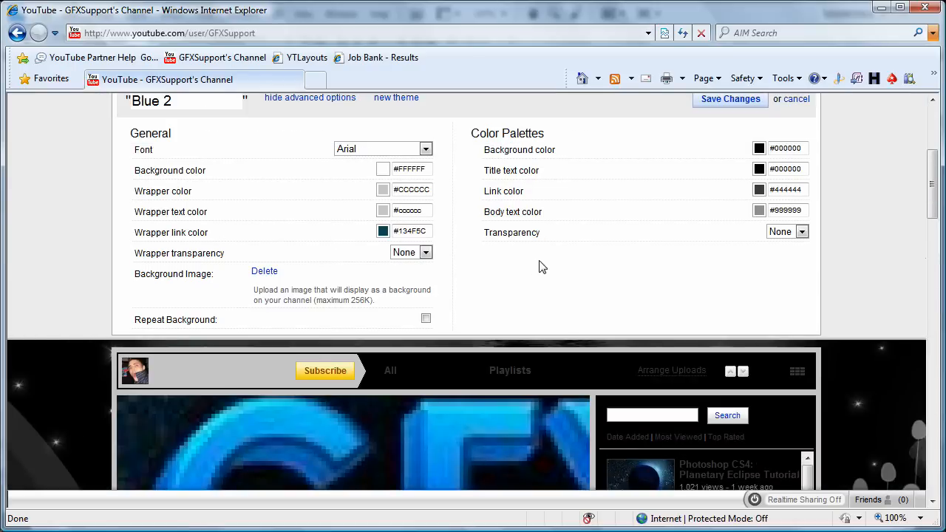
- Set background colour to #000000 and wrapper transparency to 100%, then preview the channel
click(382, 169)
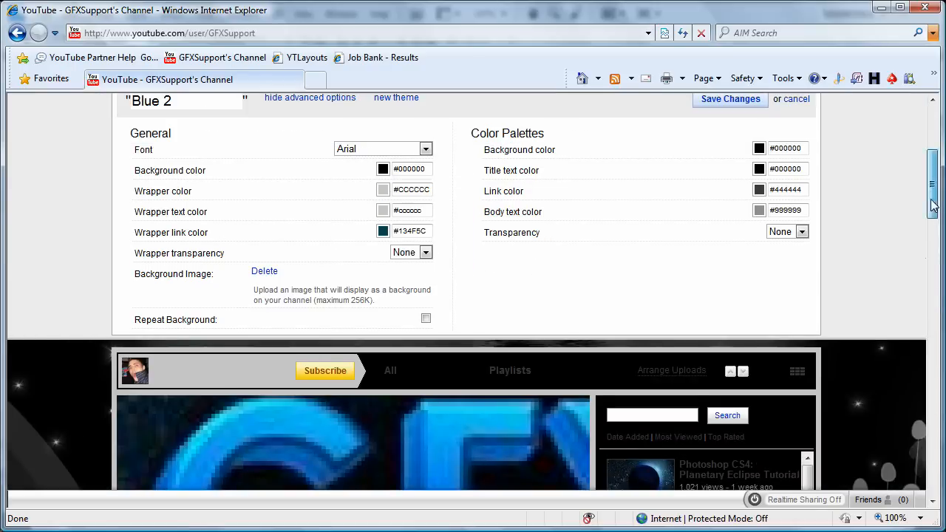
scroll(down, 3)
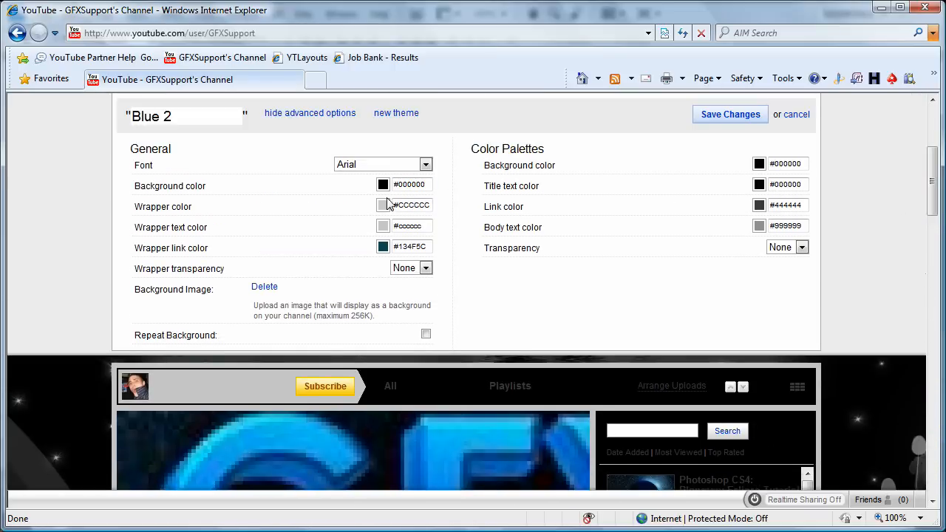
click(407, 267)
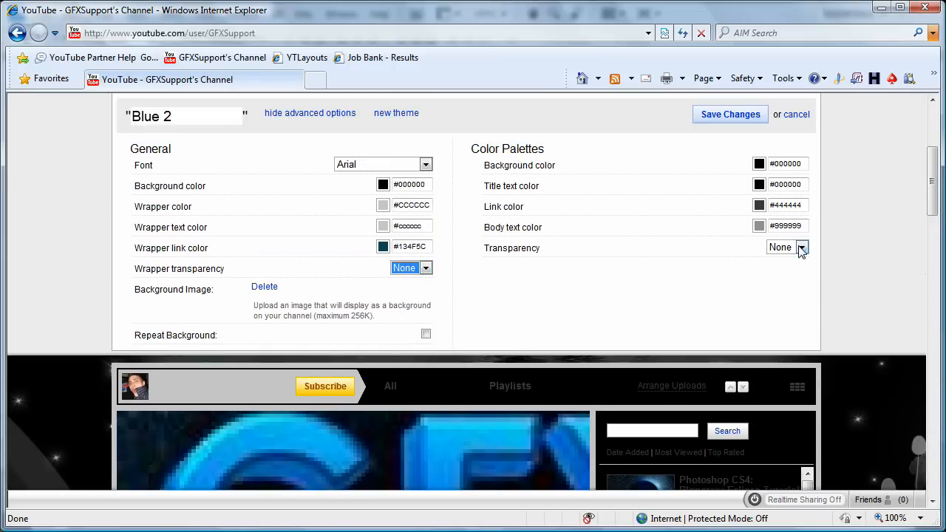
click(803, 247)
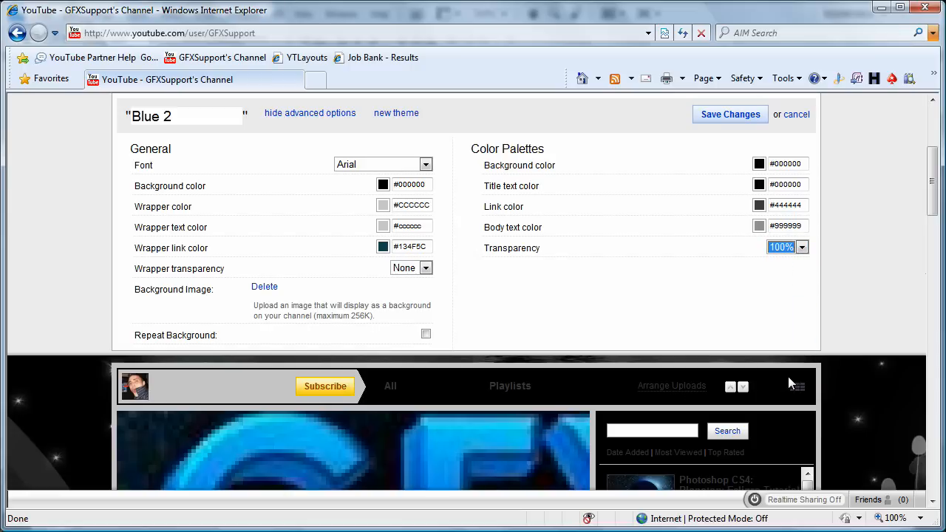
click(802, 247)
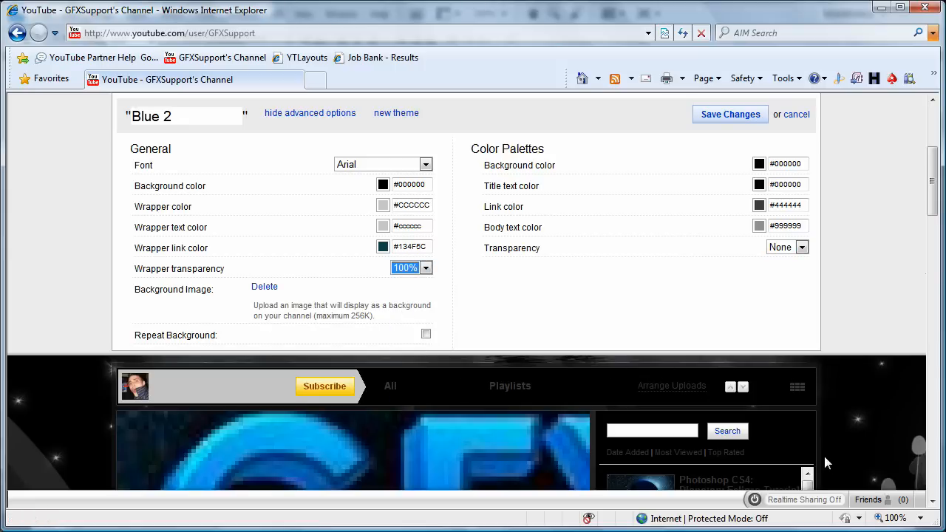
scroll(down, 3)
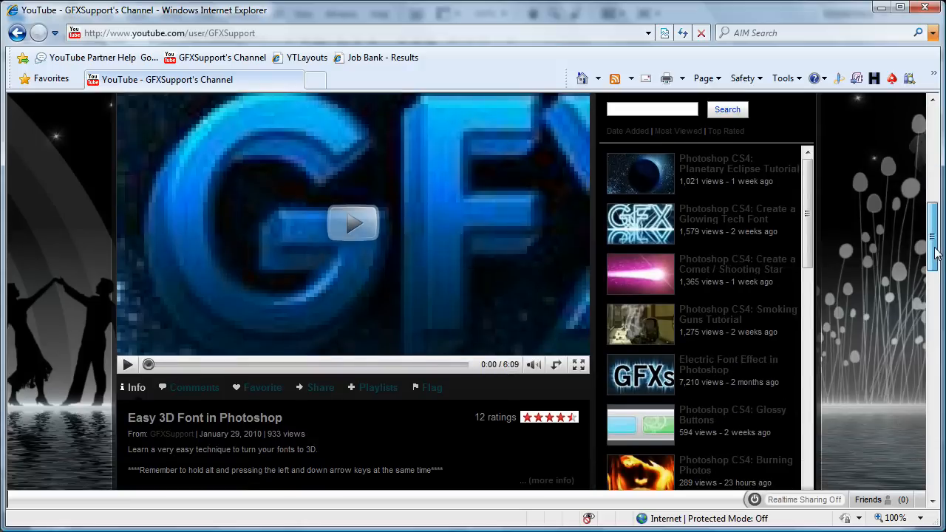
scroll(down, 3)
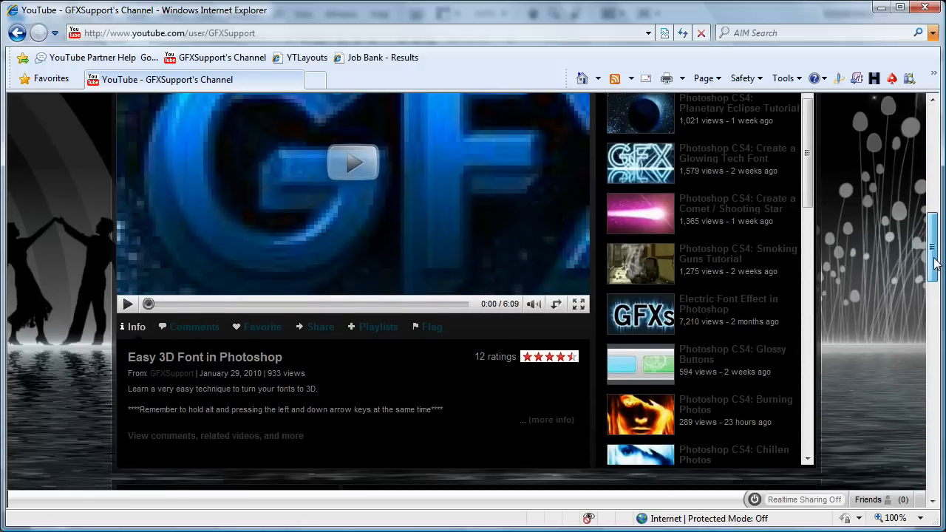
scroll(down, 3)
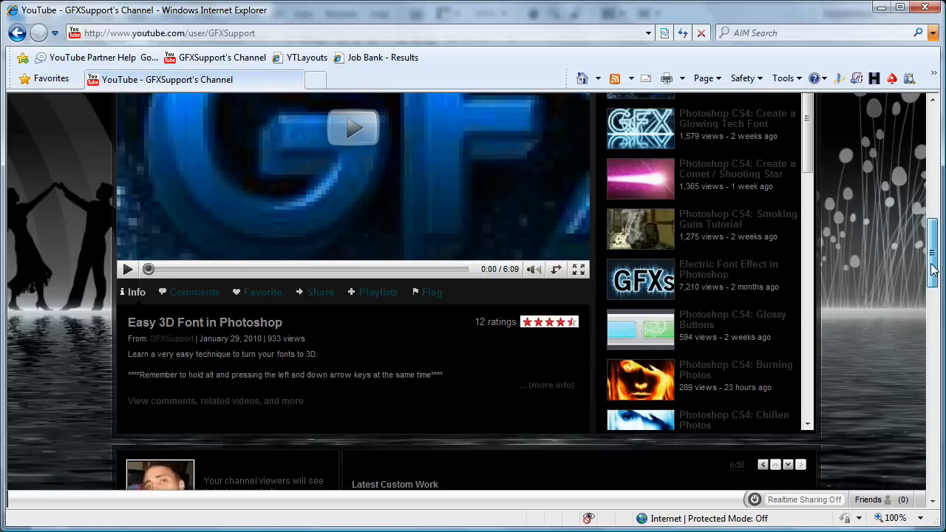
scroll(up, 3)
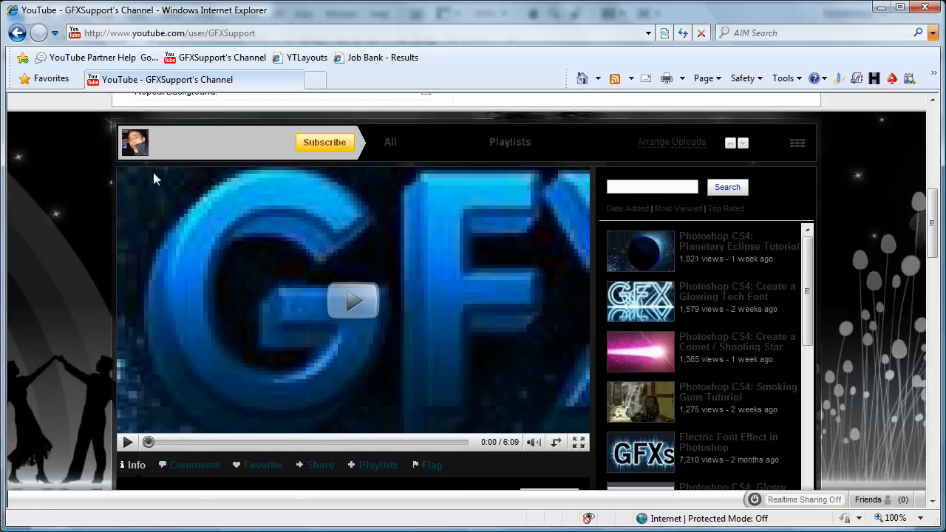
mouse_move(818, 201)
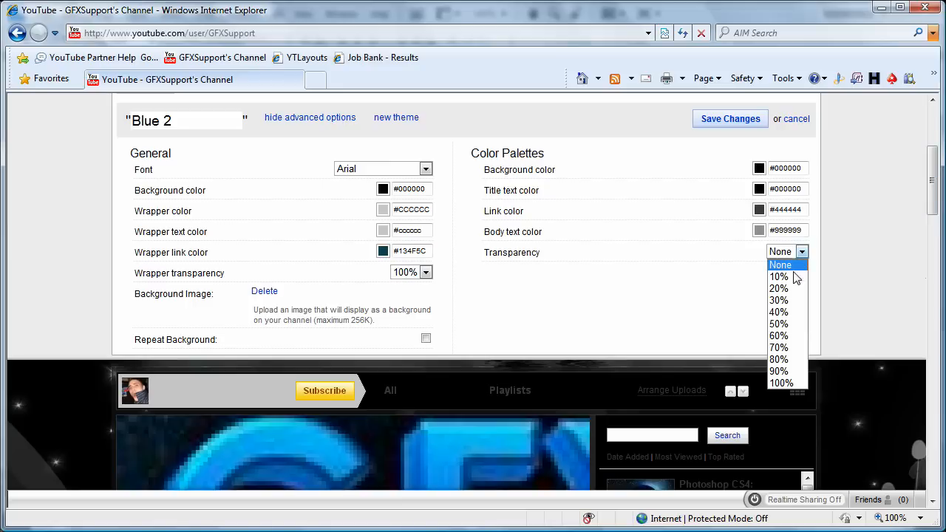
click(781, 382)
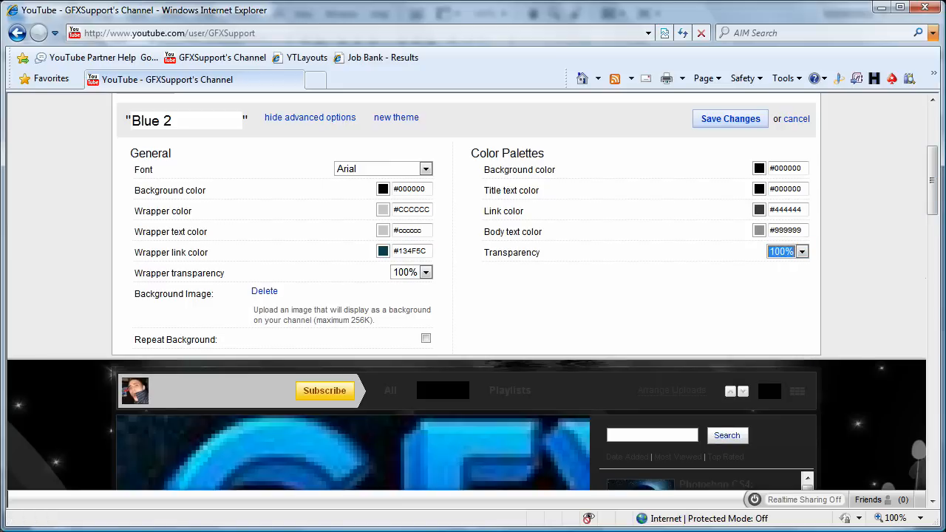
scroll(down, 3)
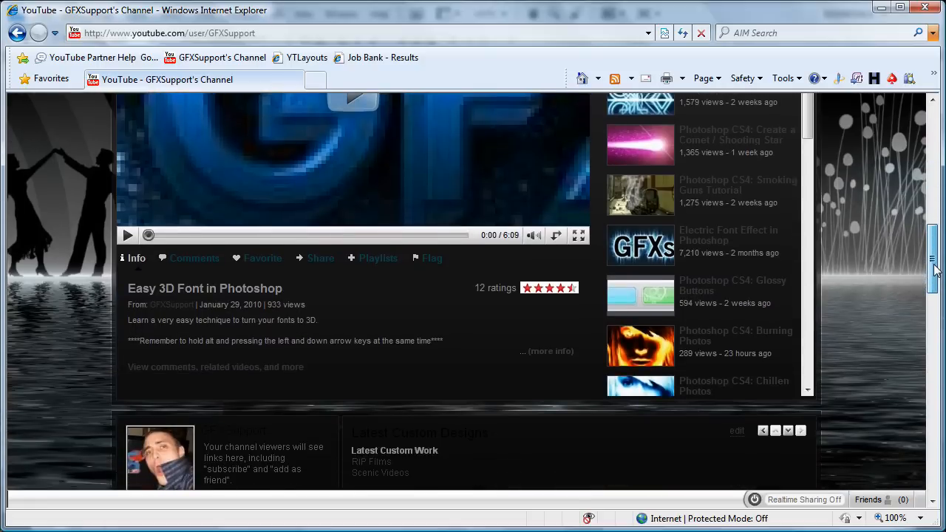
scroll(down, 3)
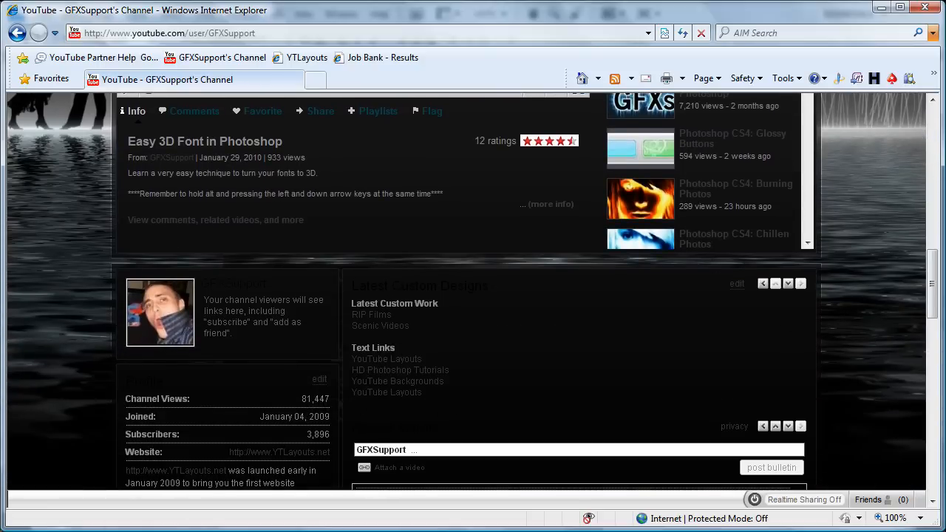
scroll(up, 3)
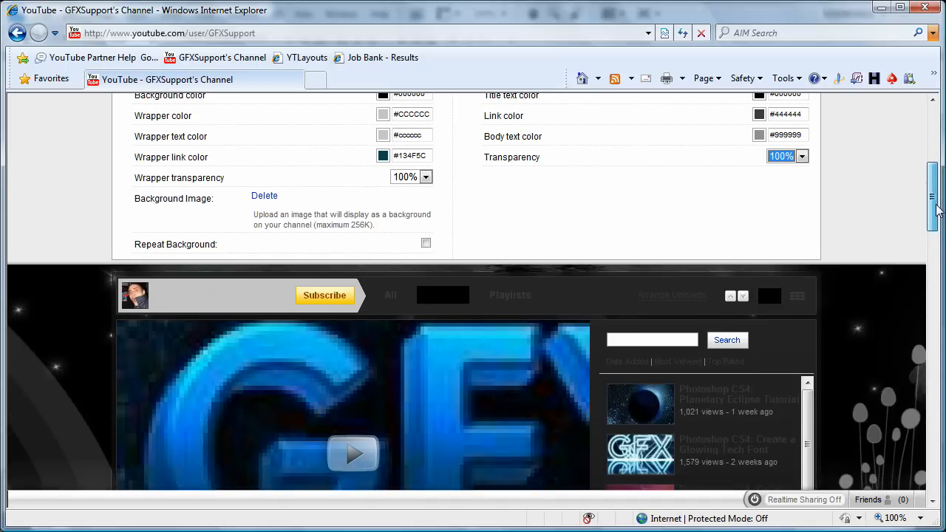
click(801, 156)
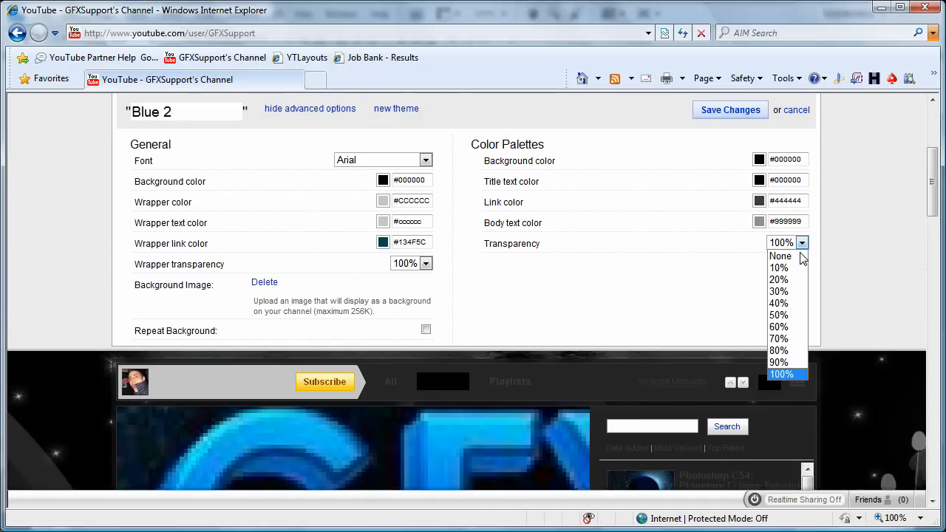
click(778, 315)
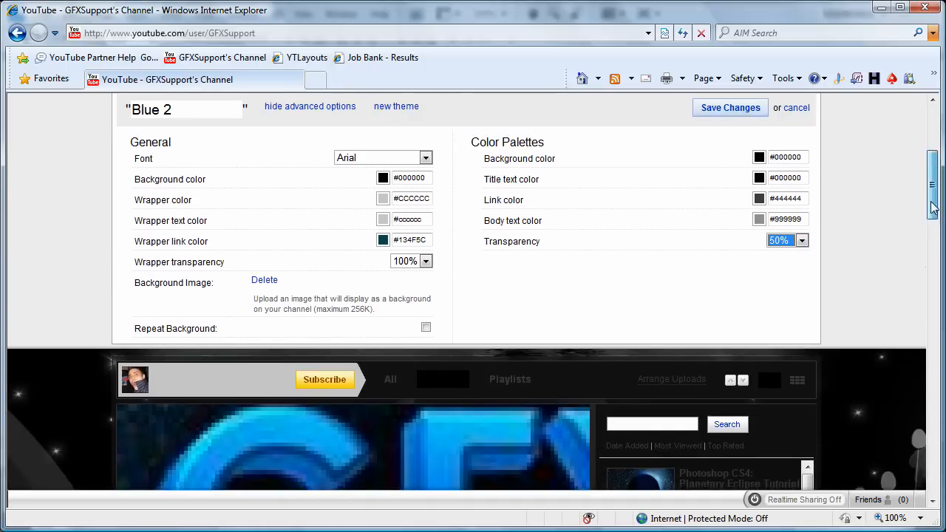
scroll(down, 3)
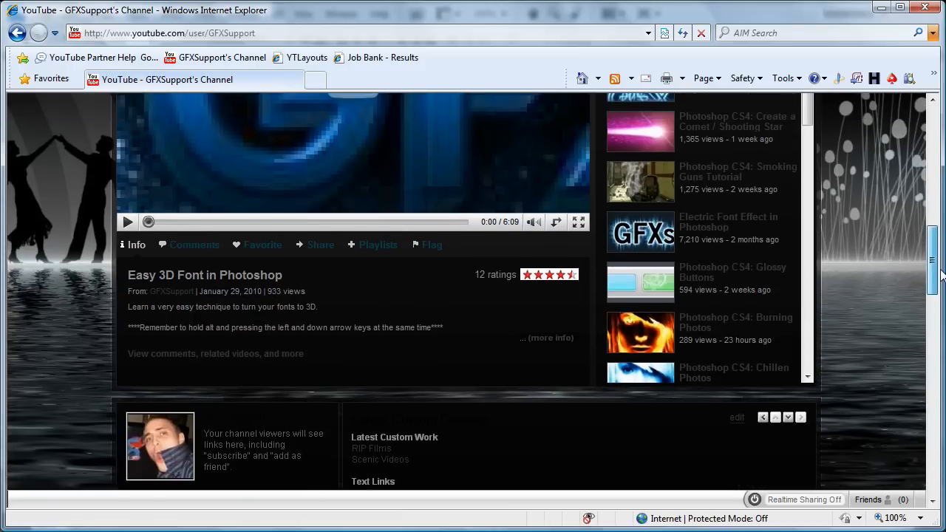
scroll(down, 3)
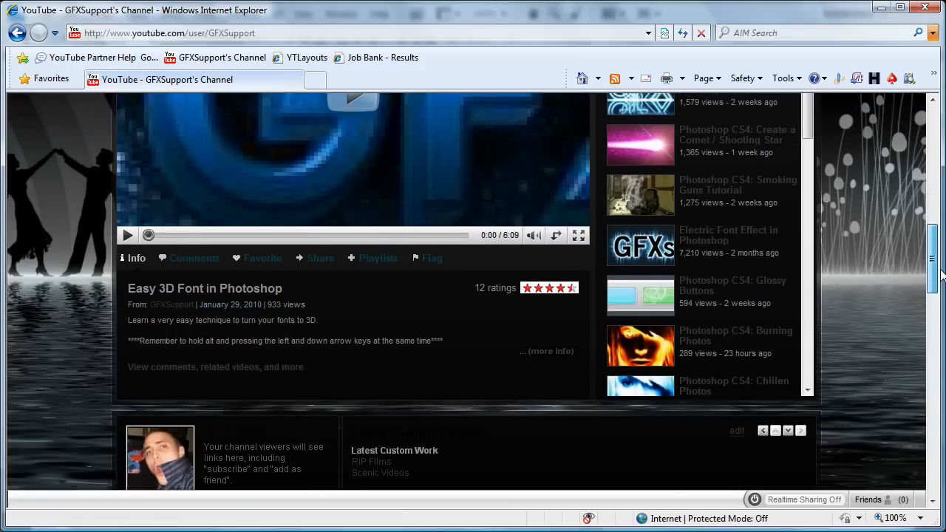
scroll(up, 3)
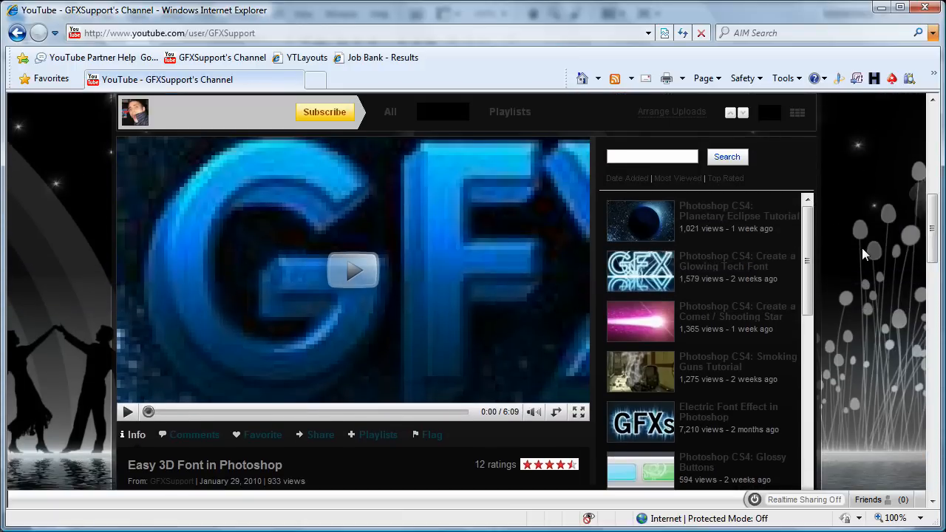
scroll(down, 3)
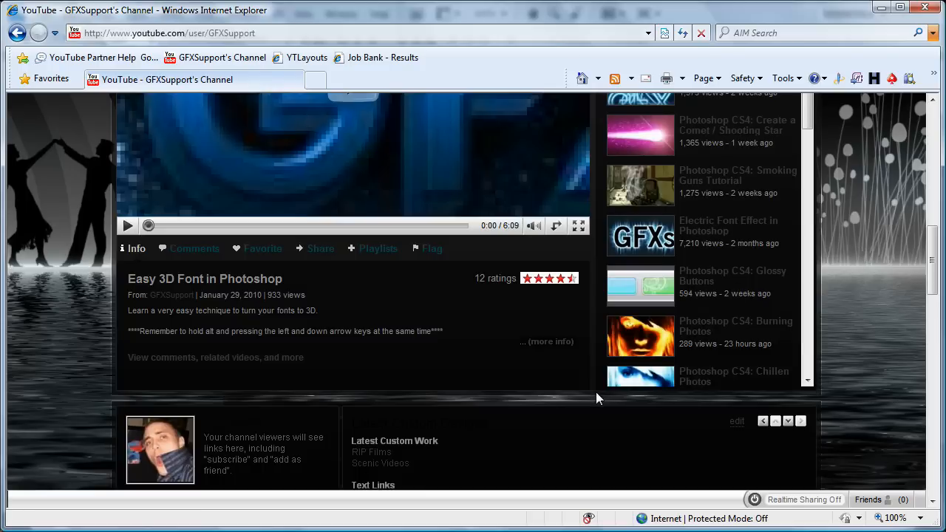
mouse_move(591, 396)
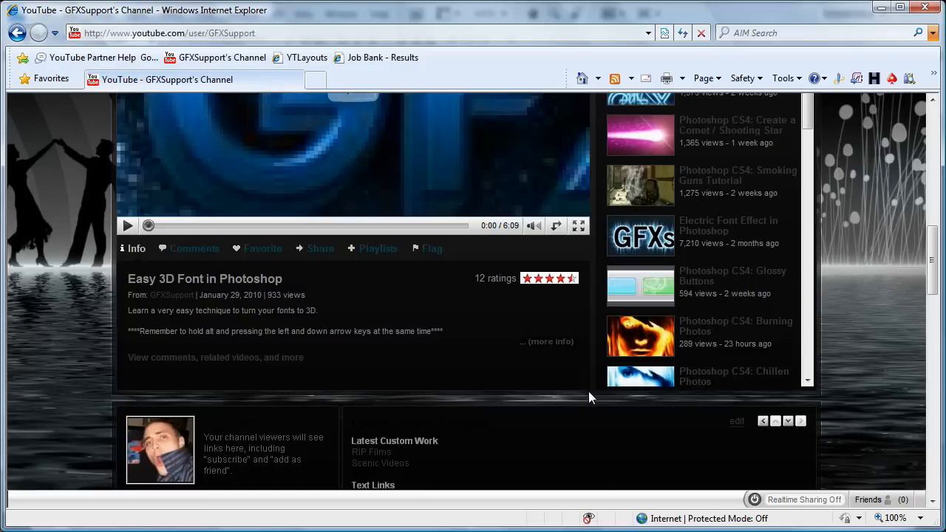
mouse_move(591, 397)
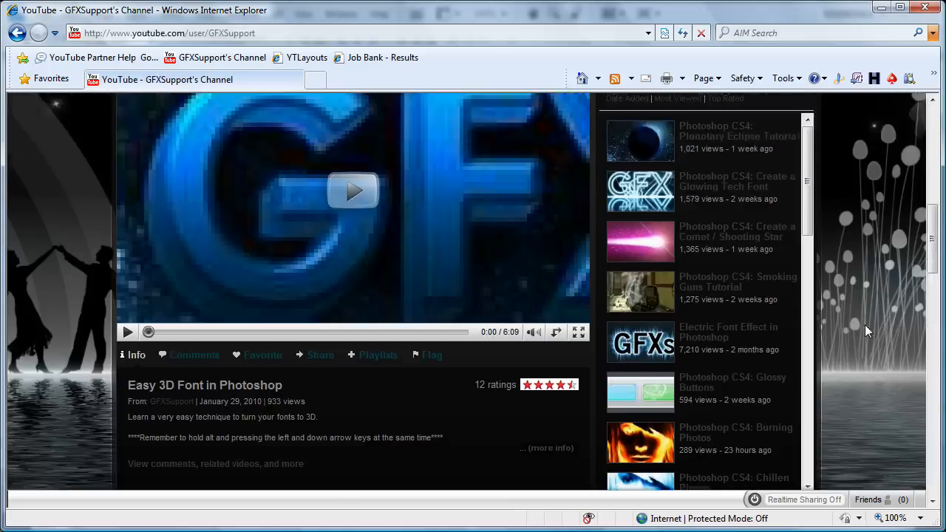
click(801, 159)
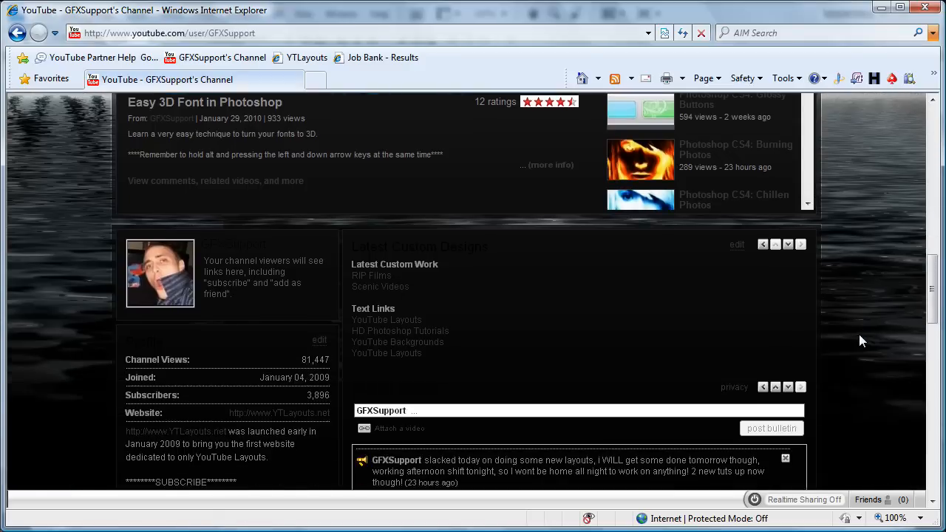
scroll(up, 3)
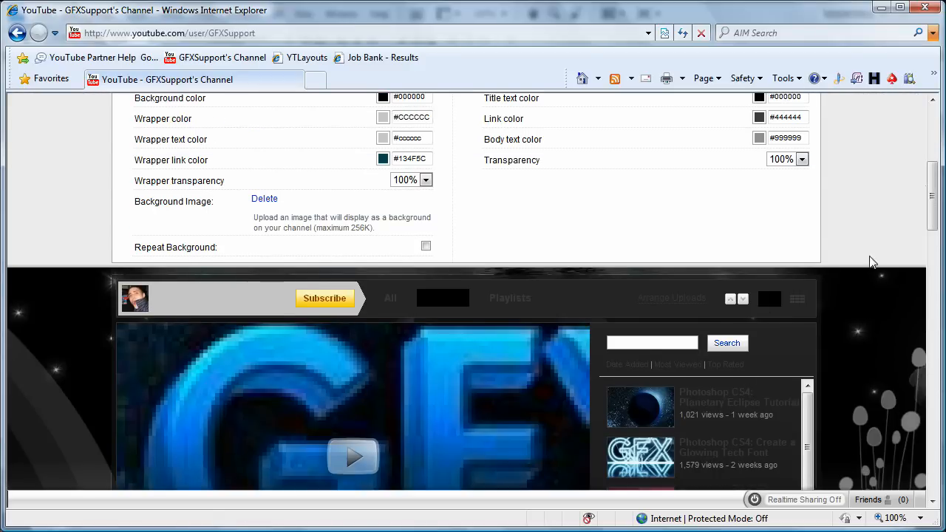
- Choose black (#000000) for the wrapper colour from the colour grid
scroll(up, 3)
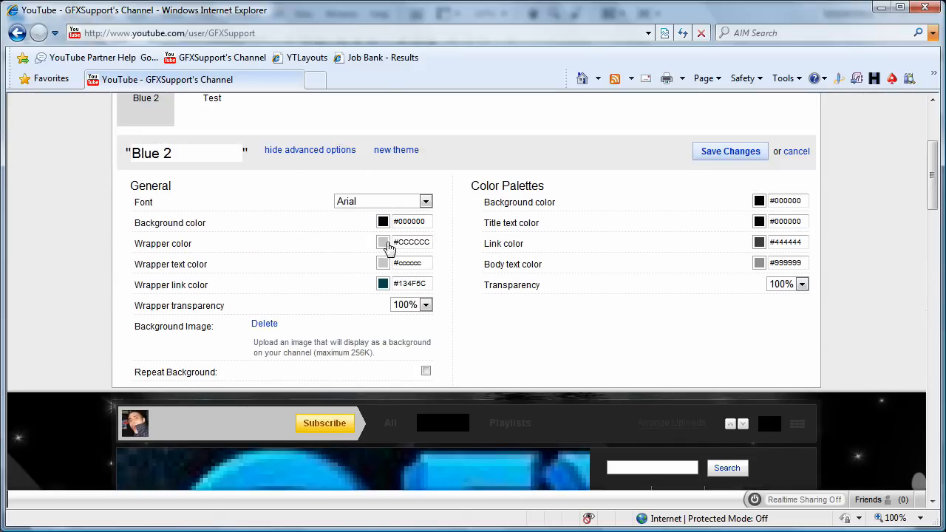
scroll(down, 3)
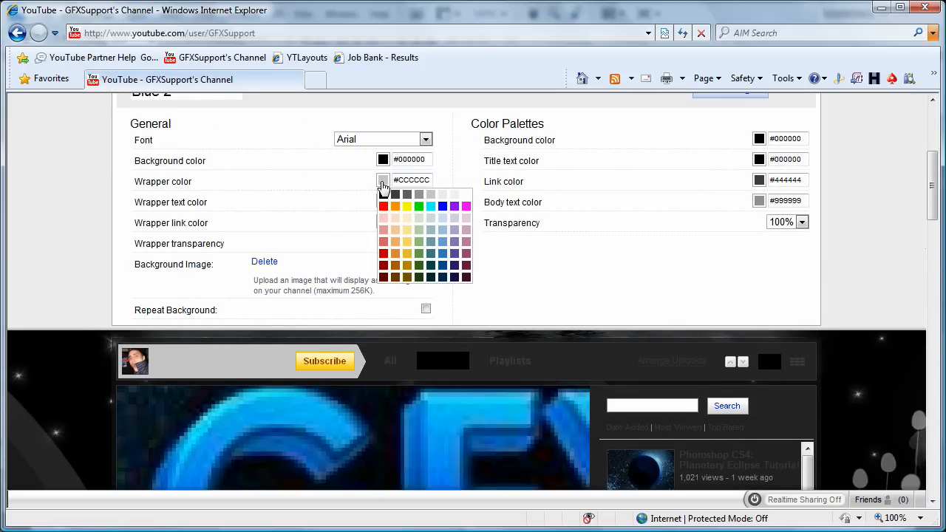
click(382, 195)
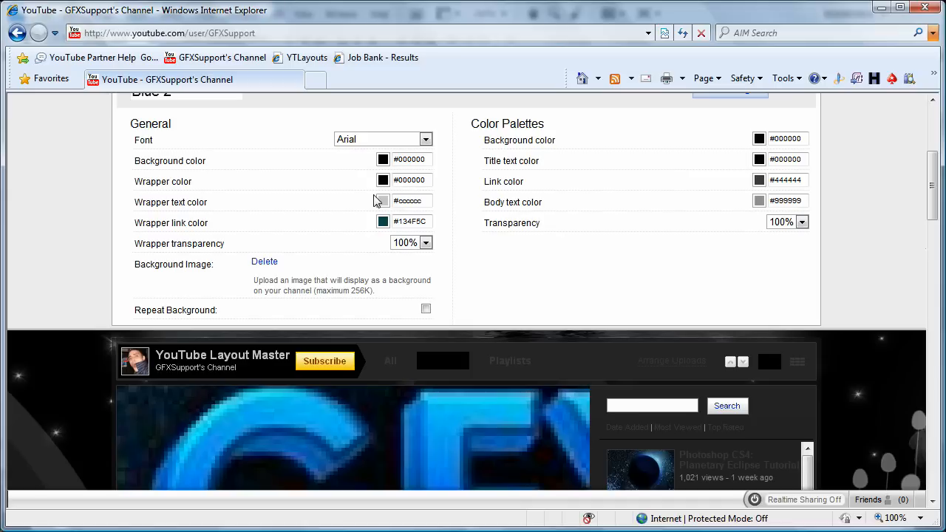
- Set wrapper text colour to #2a3235, checking the hex in Photoshop's Color Picker
click(406, 200)
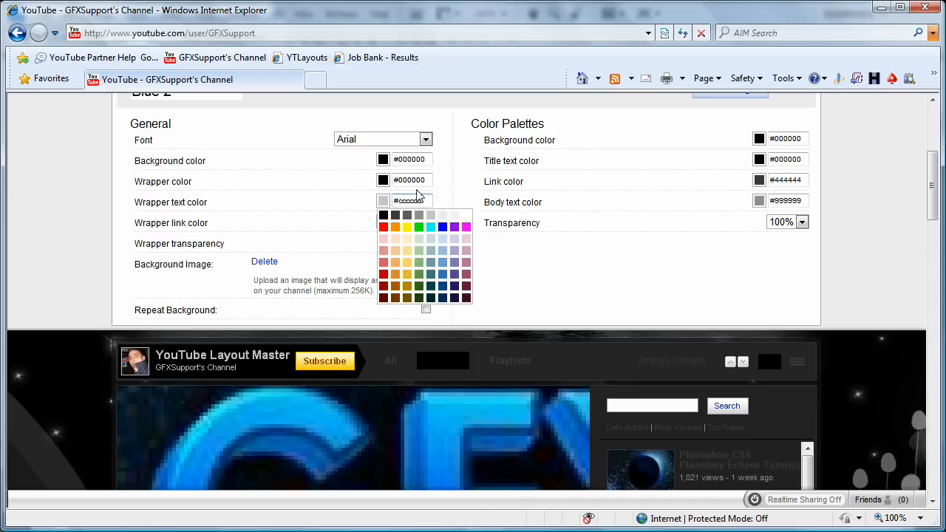
mouse_move(442, 286)
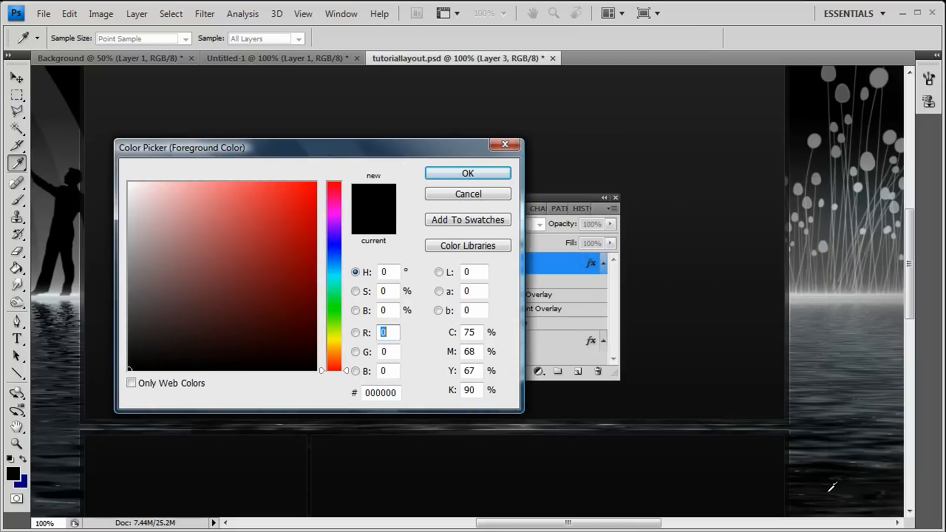
click(166, 360)
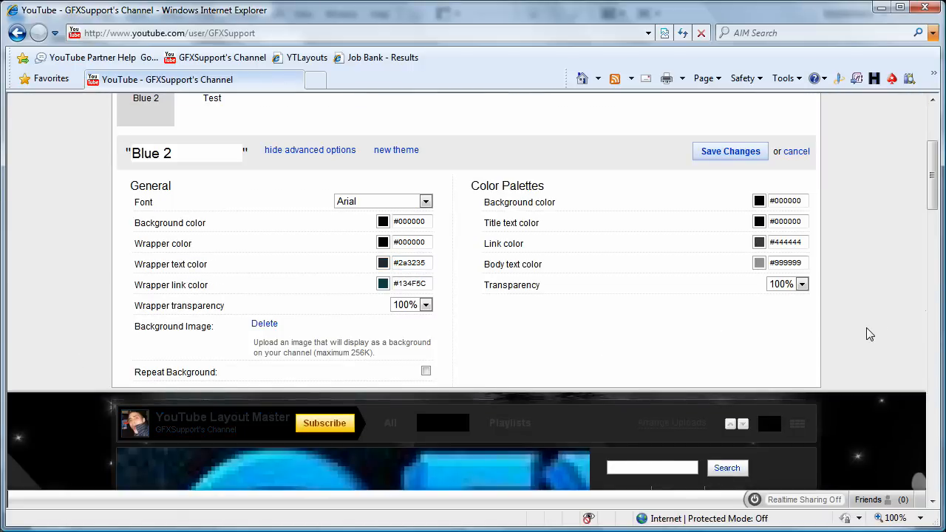
mouse_move(857, 342)
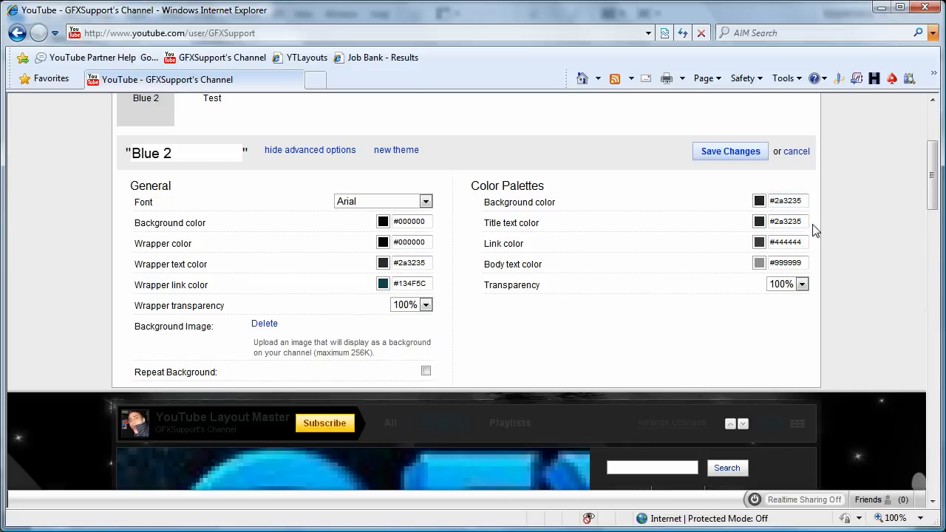
- Give the palette background #2a3235, title text #000000, and preview the channel
click(758, 221)
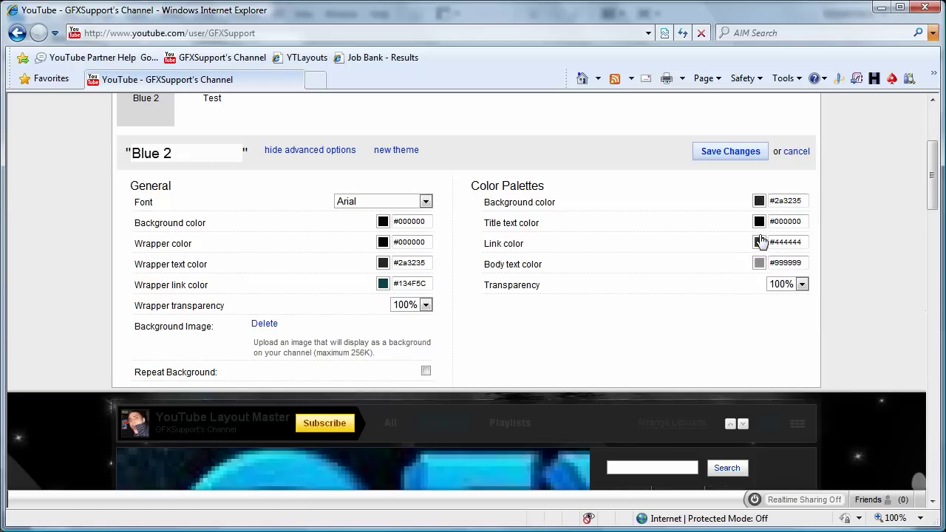
scroll(down, 3)
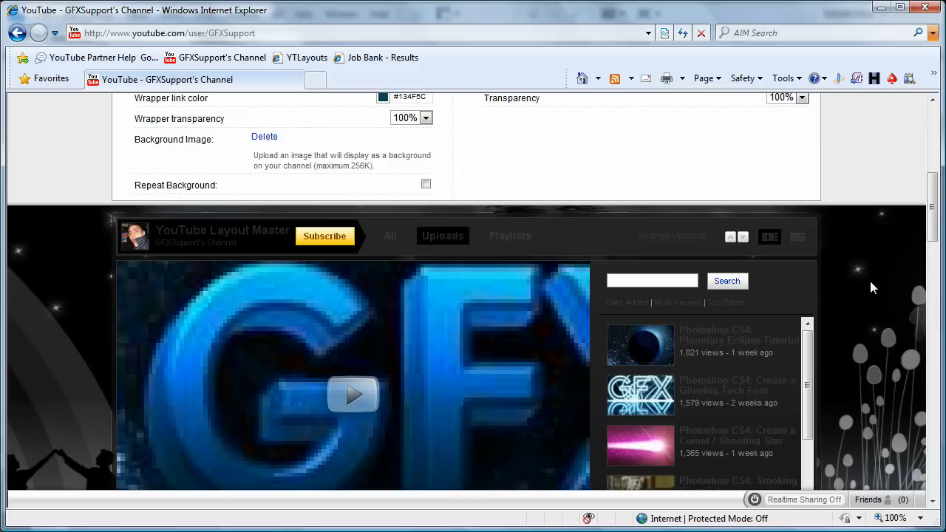
scroll(up, 3)
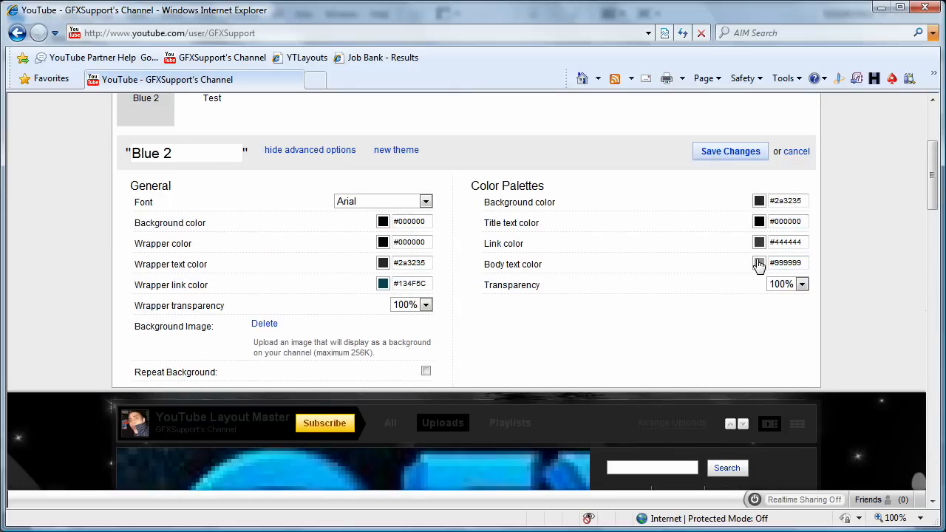
click(796, 150)
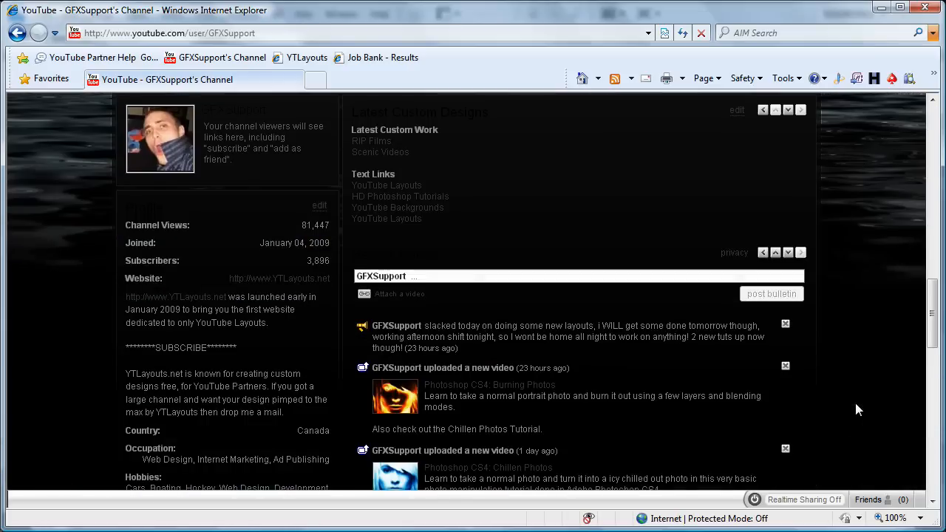
scroll(down, 3)
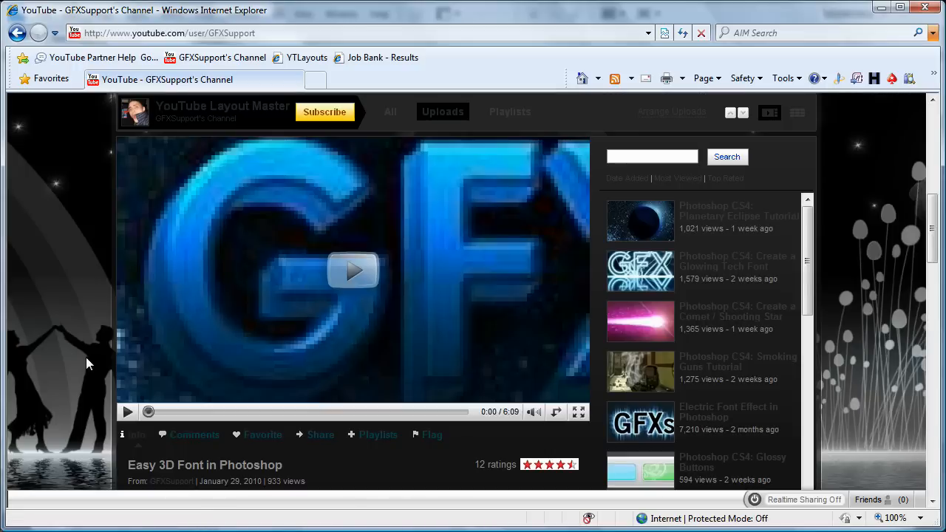
scroll(down, 3)
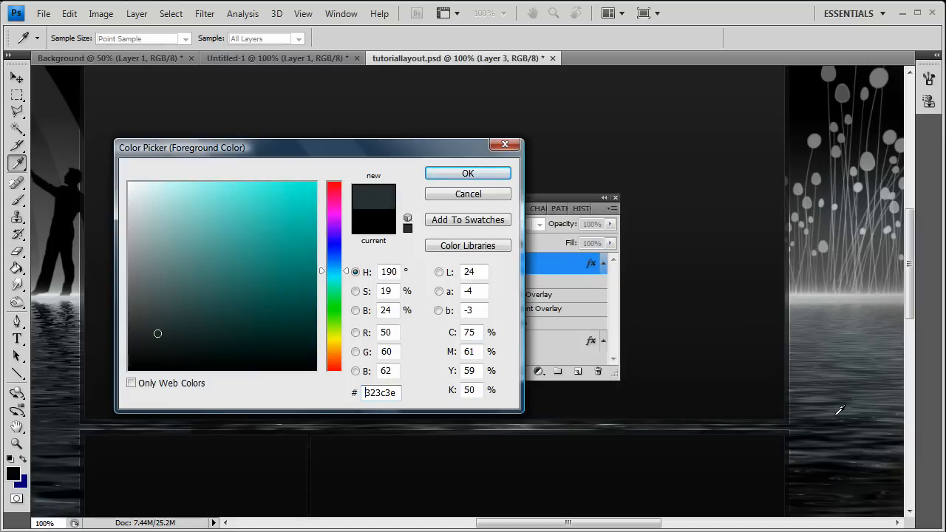
- Select the hex value and pick the dark blue-grey #344447 in the colour field
triple_click(380, 393)
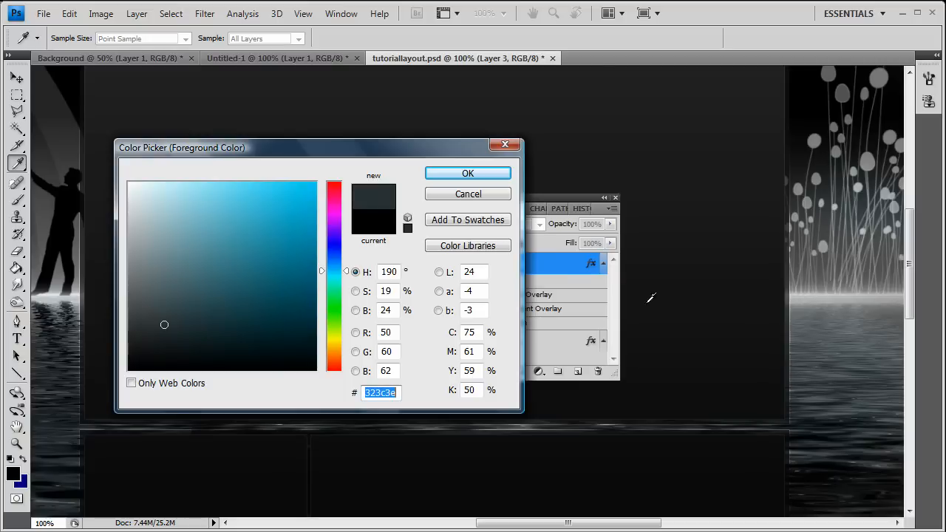
click(179, 318)
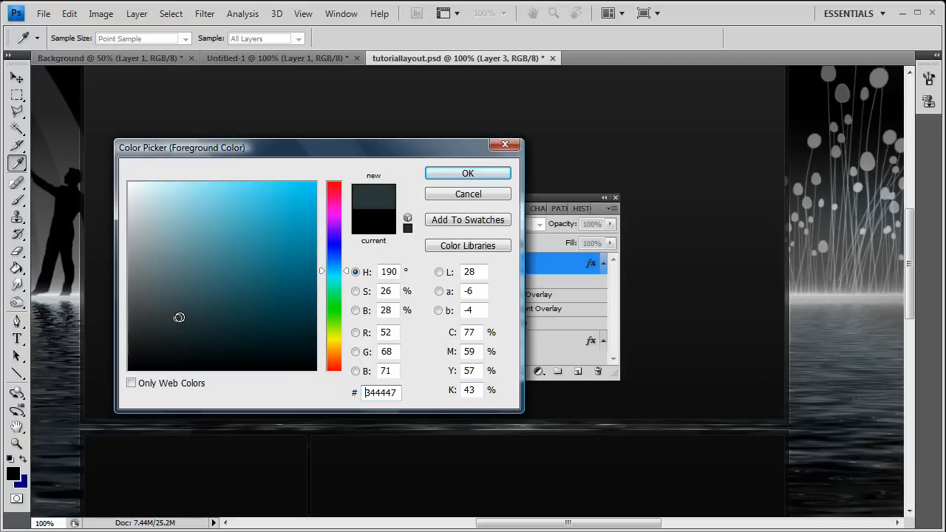
click(190, 315)
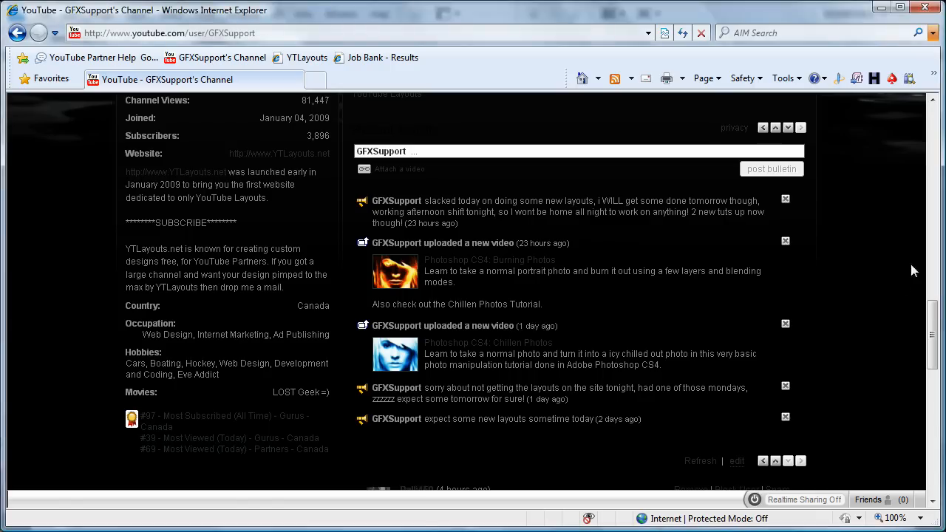
- Close the Themes and Colors editor and scroll through the dark dancing-couple channel layout
scroll(down, 3)
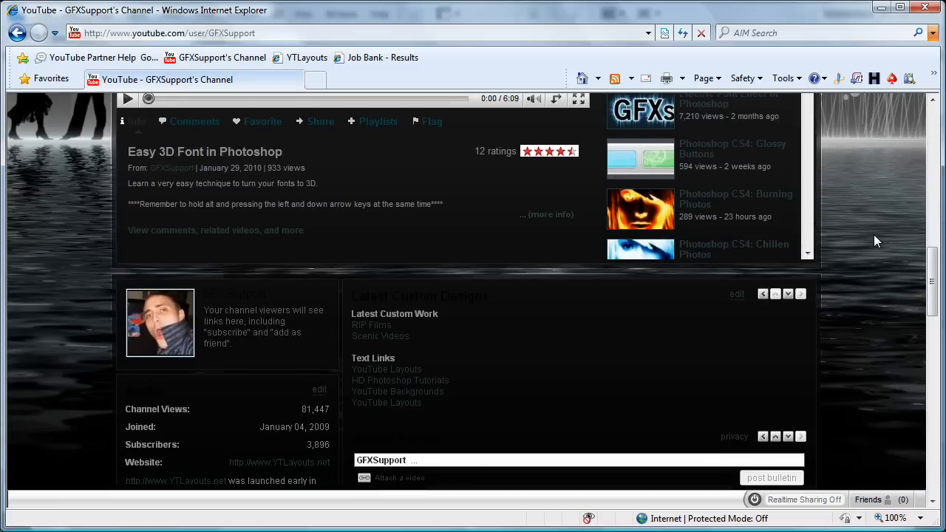
scroll(down, 3)
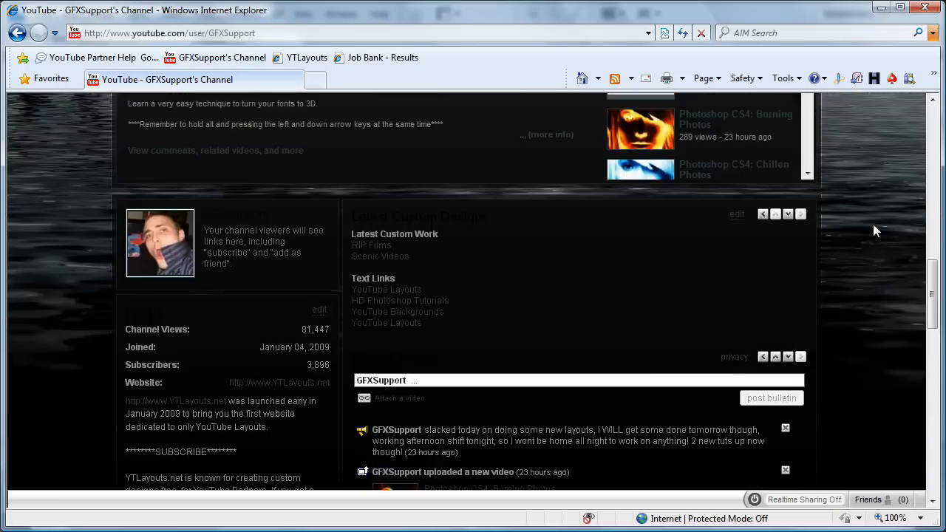
scroll(up, 3)
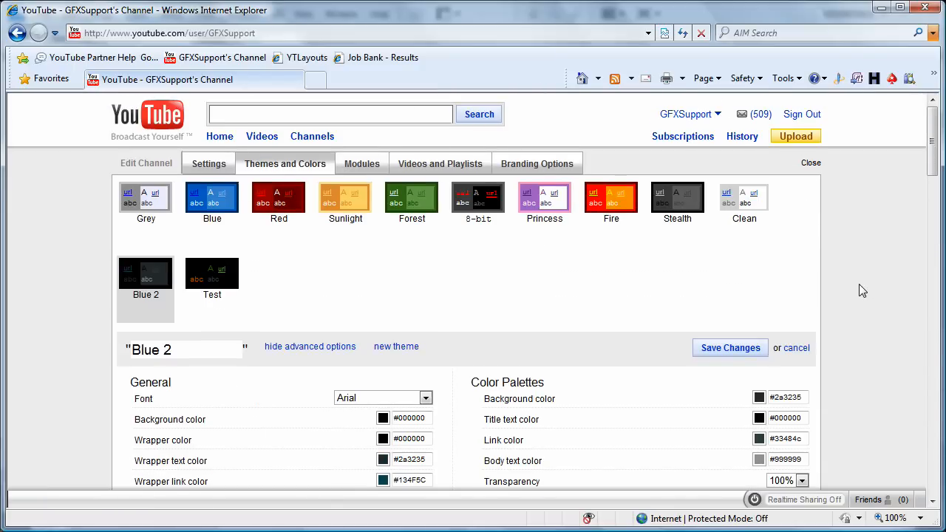
click(811, 162)
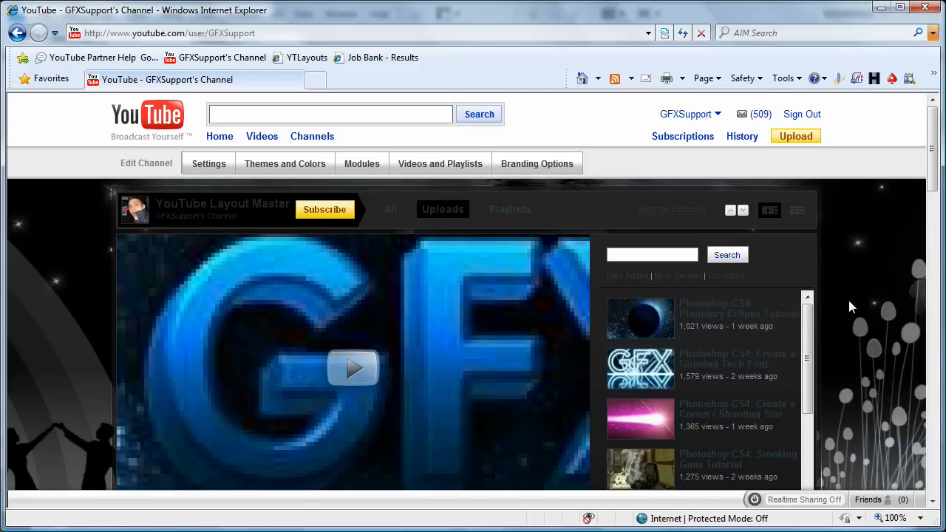
scroll(down, 3)
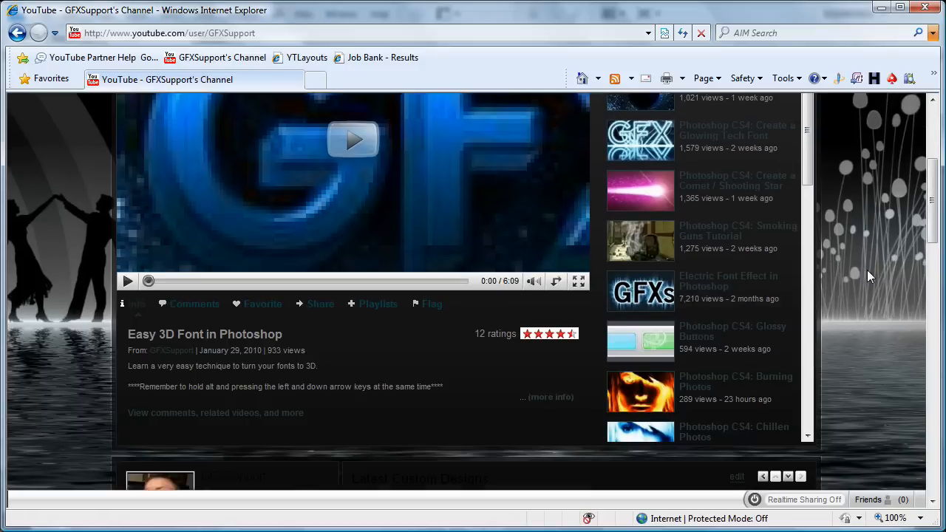
scroll(down, 3)
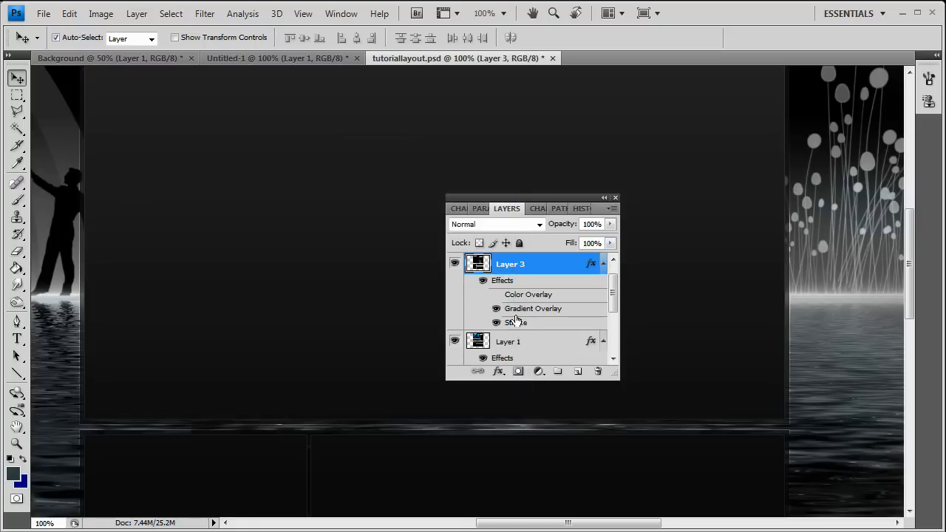
- Choose the Brush tool on Layer 5 and load the 2500 px brush preset
scroll(down, 3)
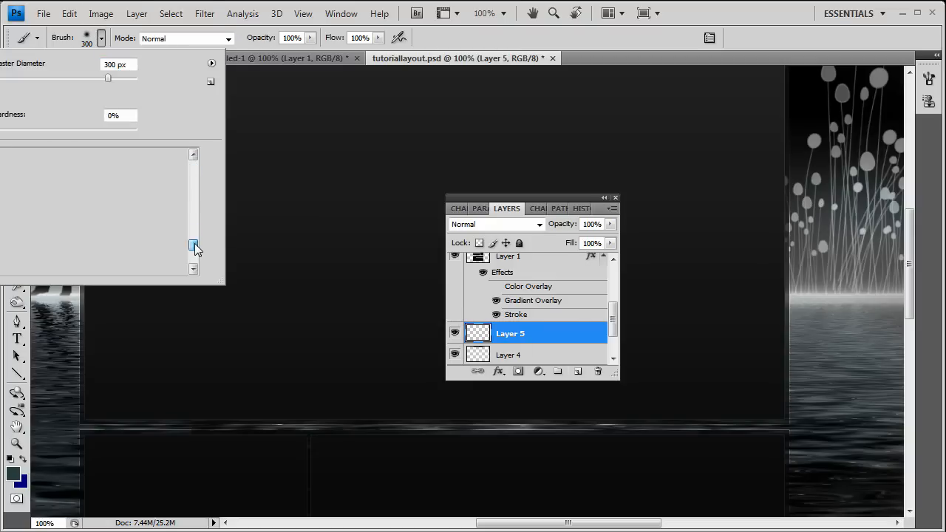
click(192, 246)
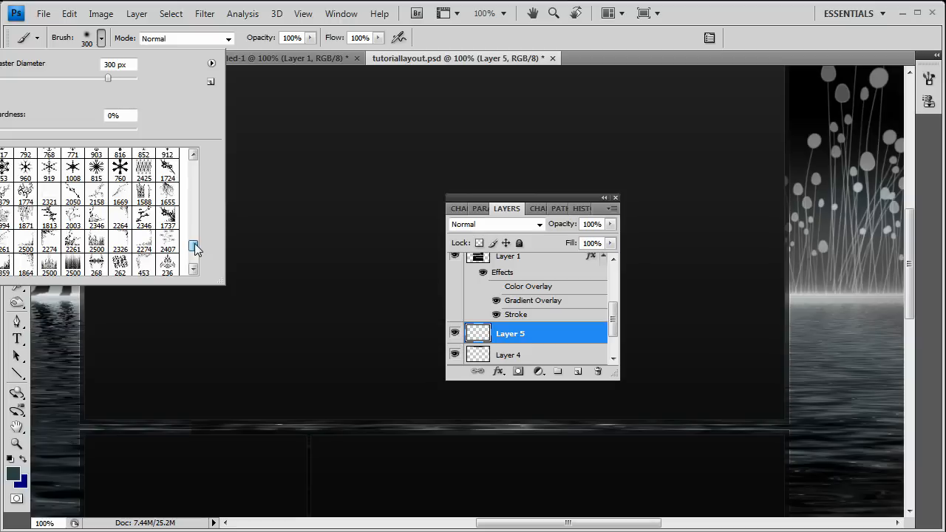
click(96, 249)
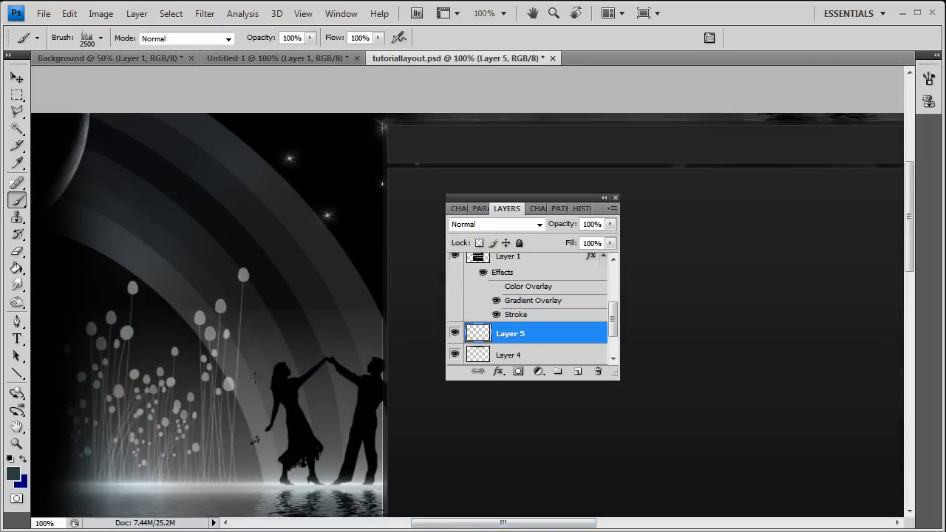
scroll(down, 3)
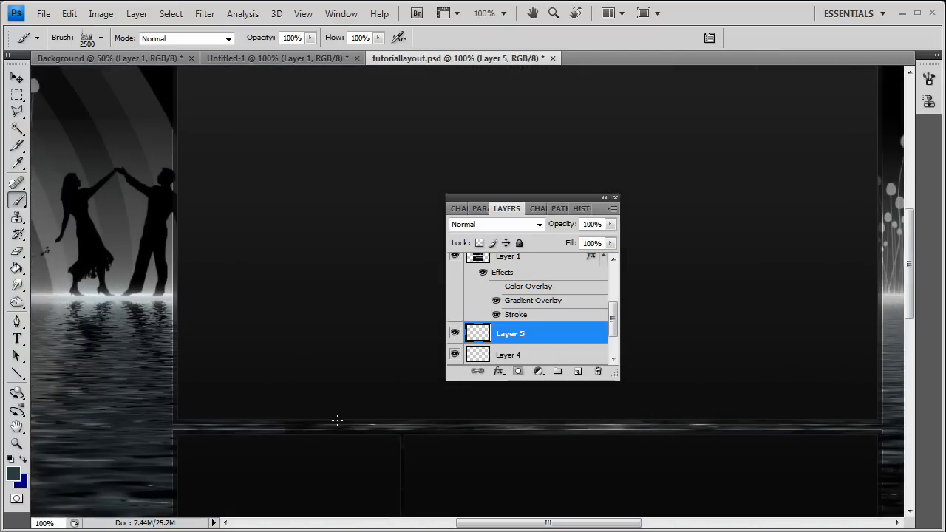
scroll(up, 3)
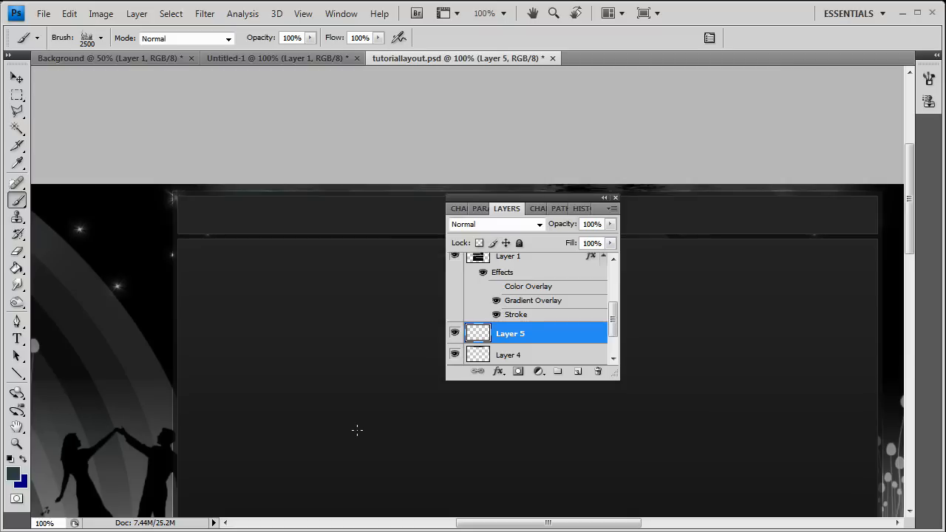
mouse_move(580, 478)
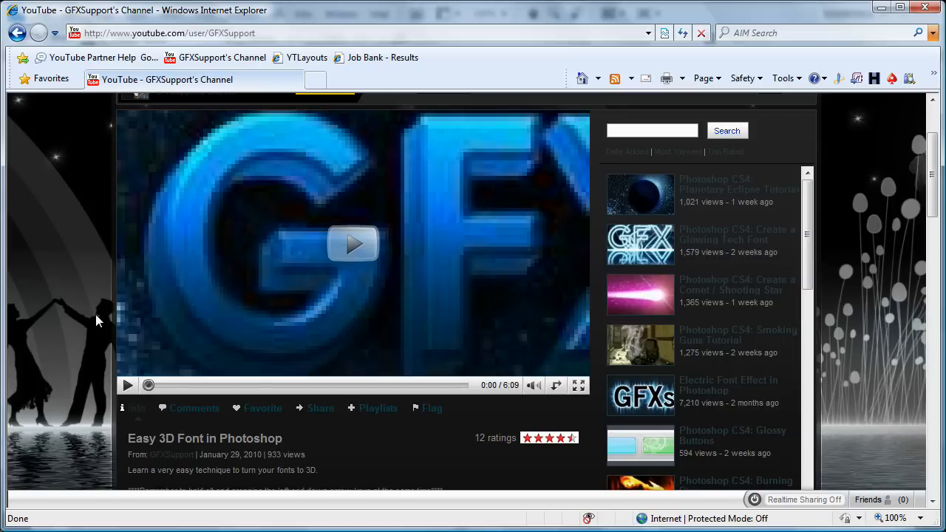
scroll(up, 3)
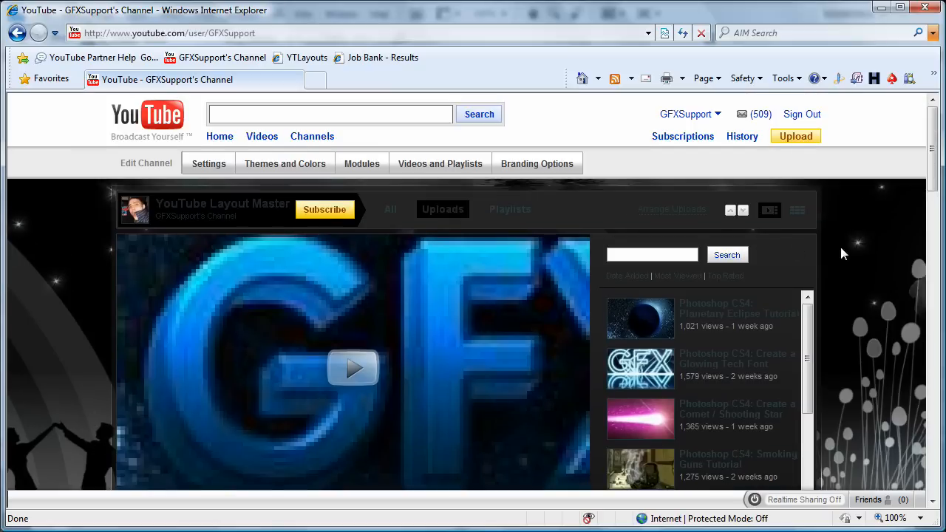
scroll(down, 3)
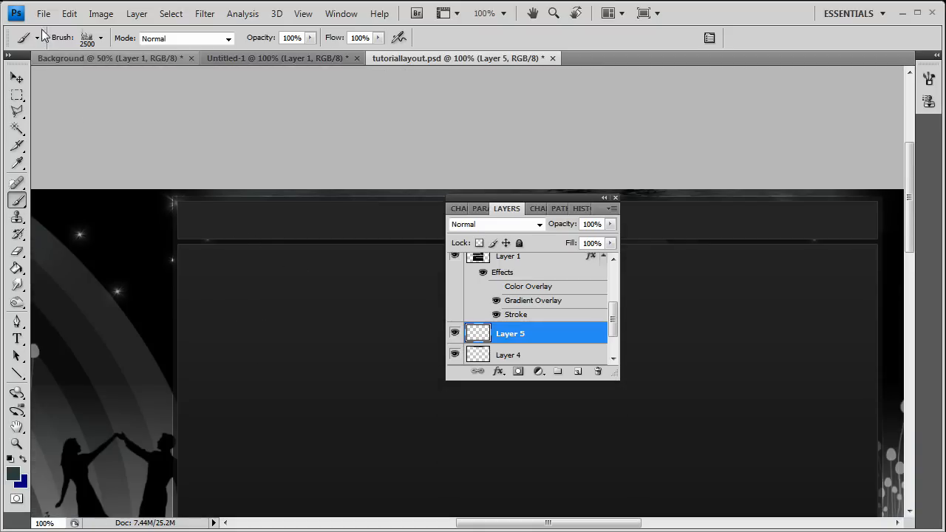
- Select Layer 5, Layer 4 and Layer 4 copy in the Layers panel and delete them
click(43, 14)
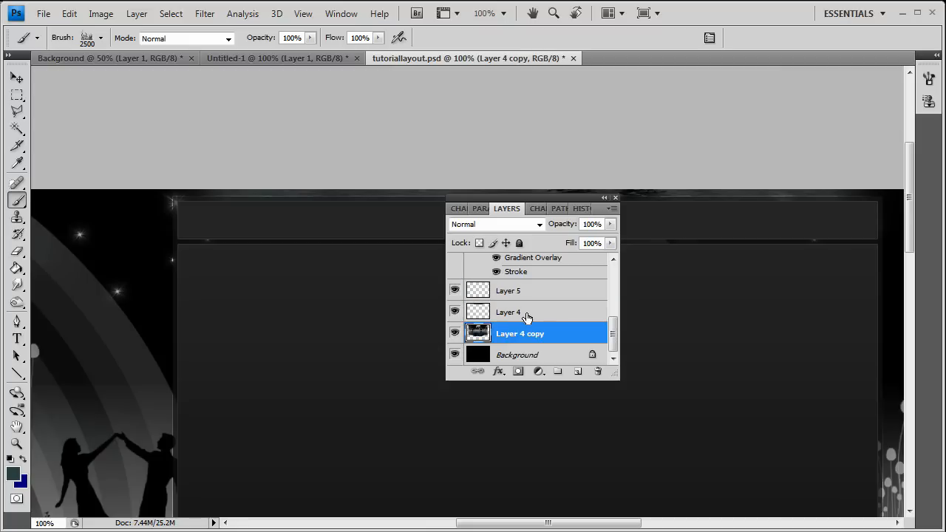
click(516, 354)
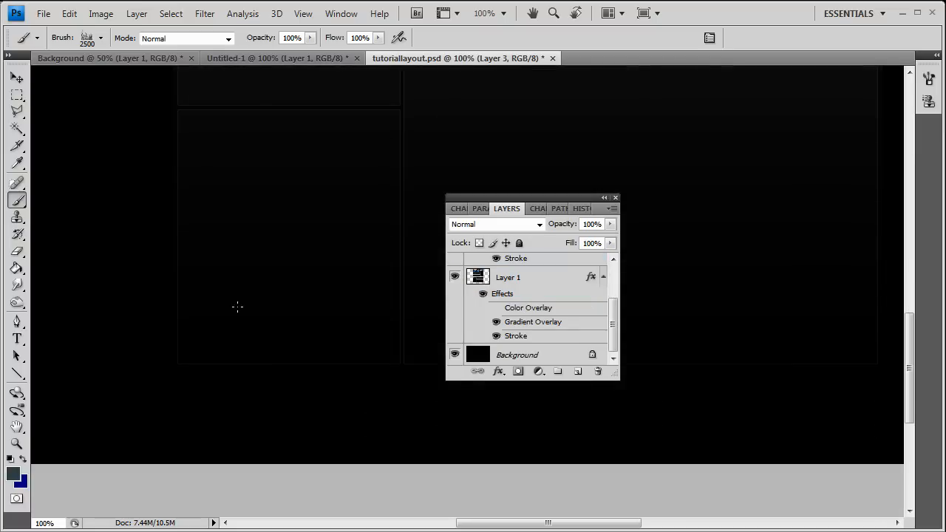
scroll(down, 3)
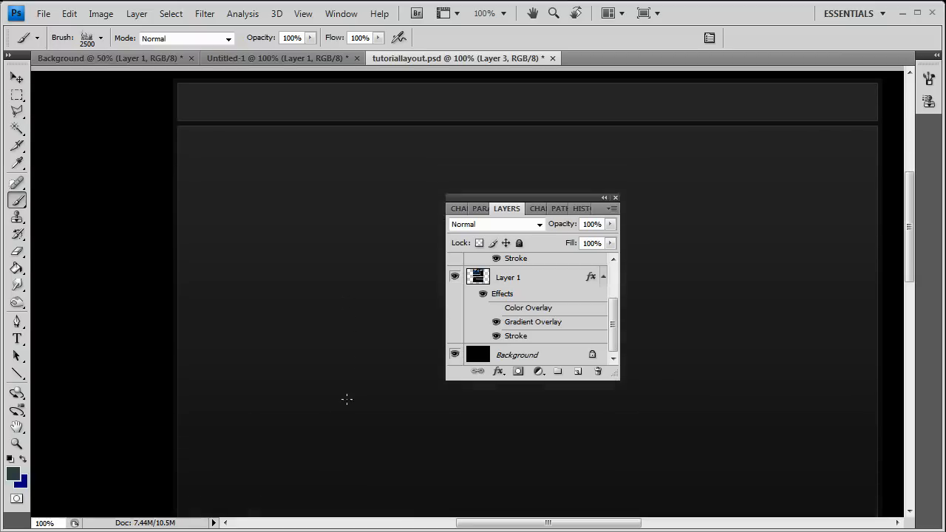
scroll(down, 3)
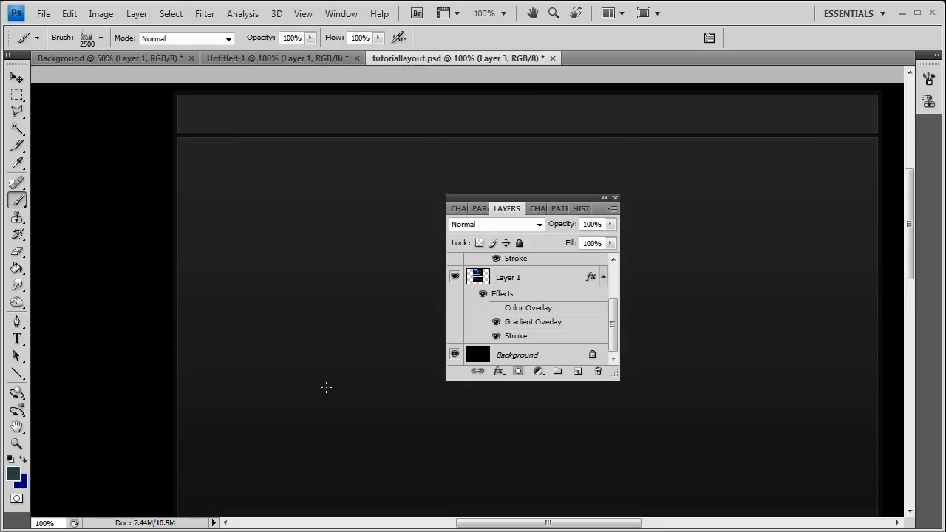
mouse_move(302, 383)
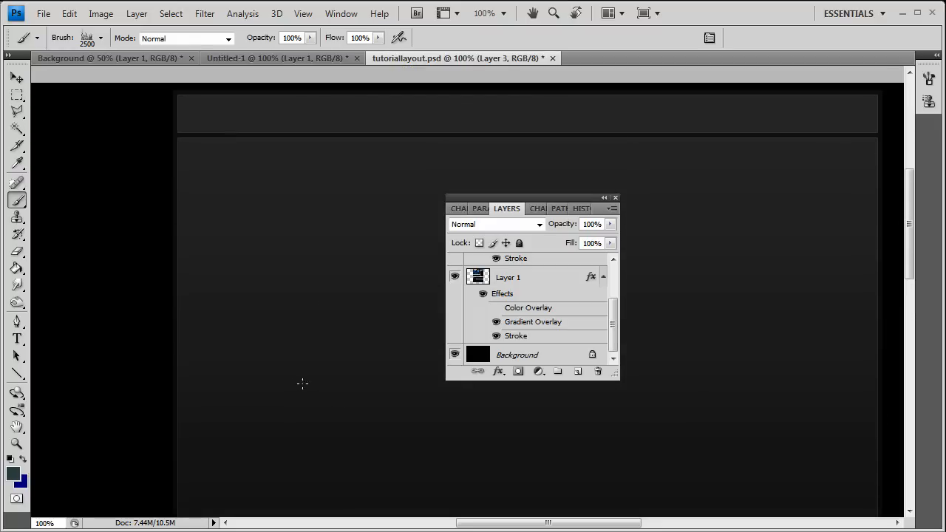
mouse_move(775, 20)
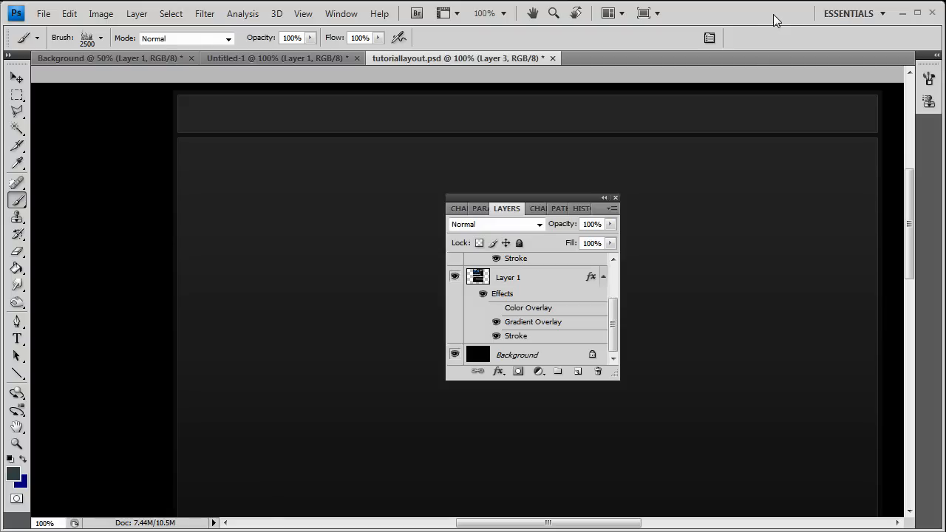